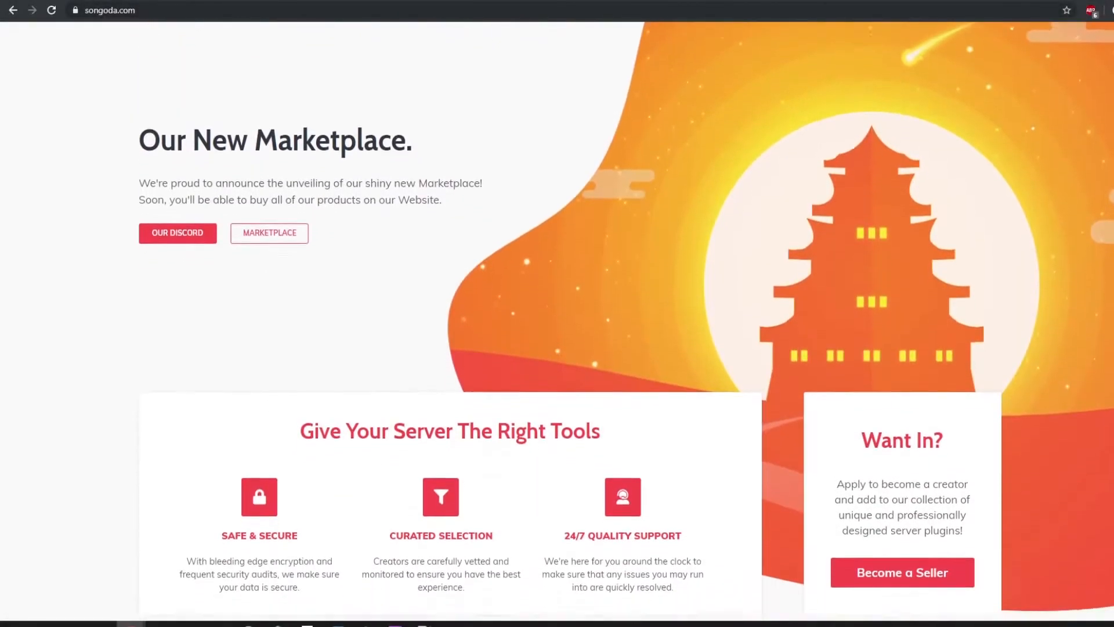
Step: Scroll the Songoda marketplace down through its Trending and Top Rated Plugins
scroll(down, 3)
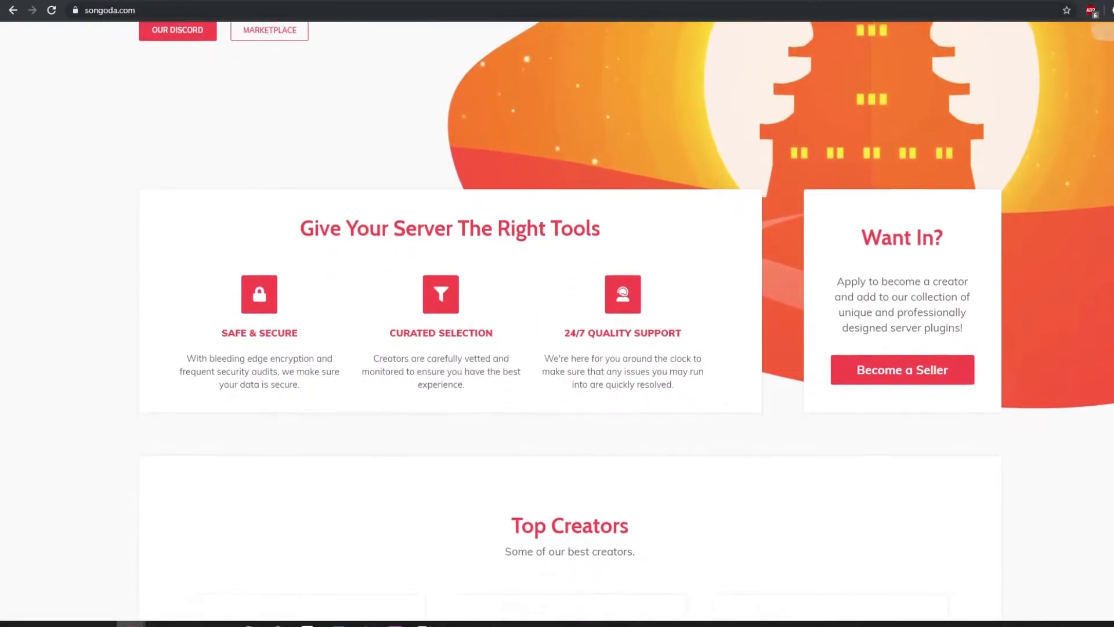
scroll(down, 3)
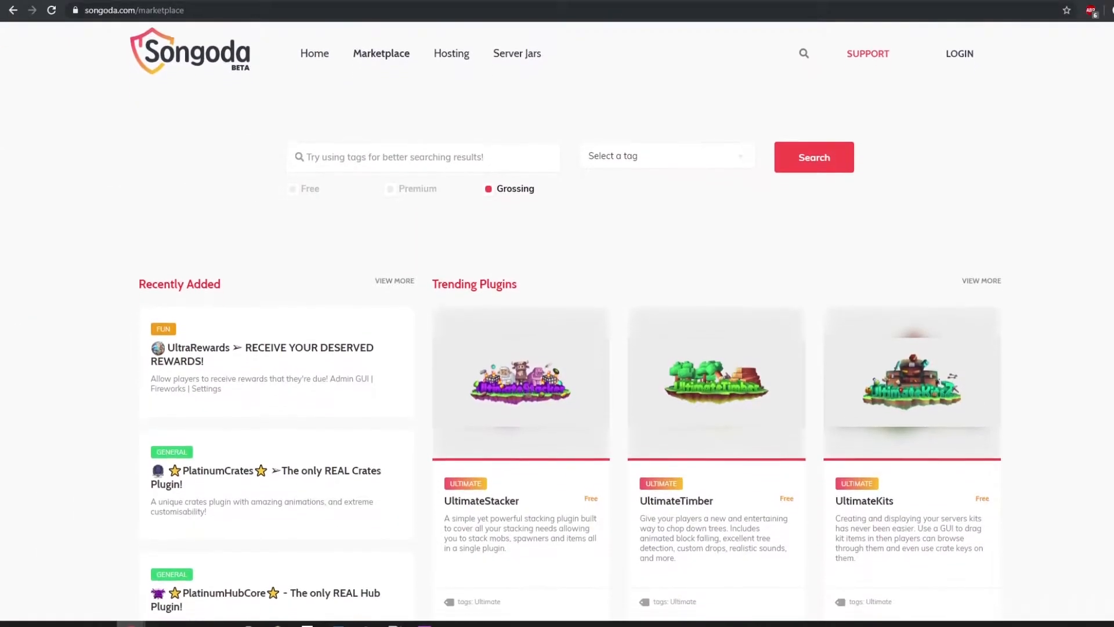
scroll(down, 3)
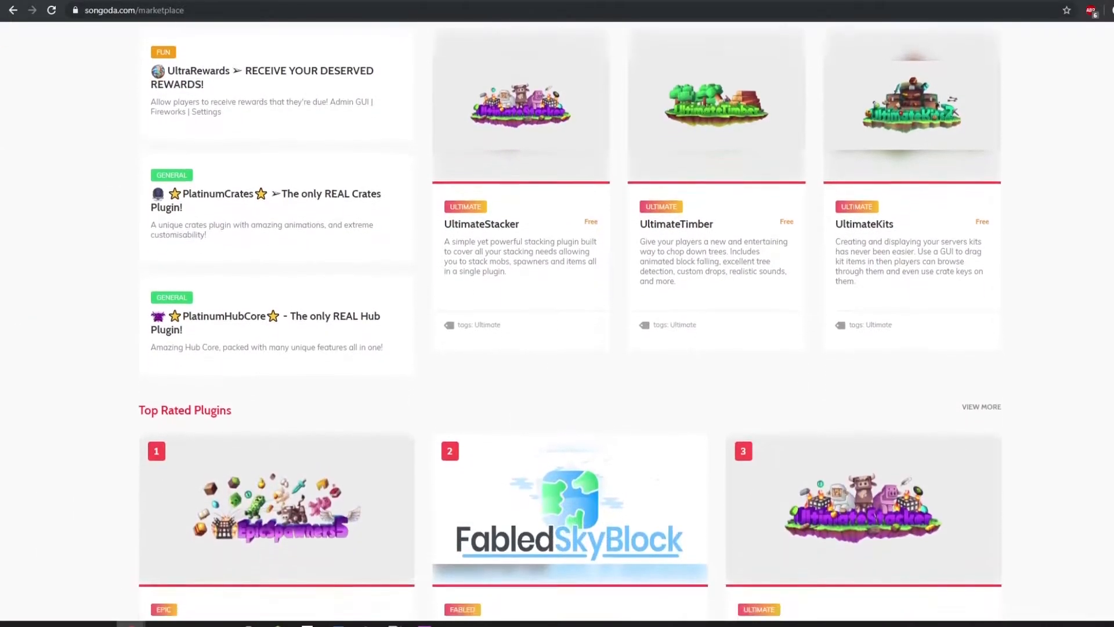
scroll(down, 3)
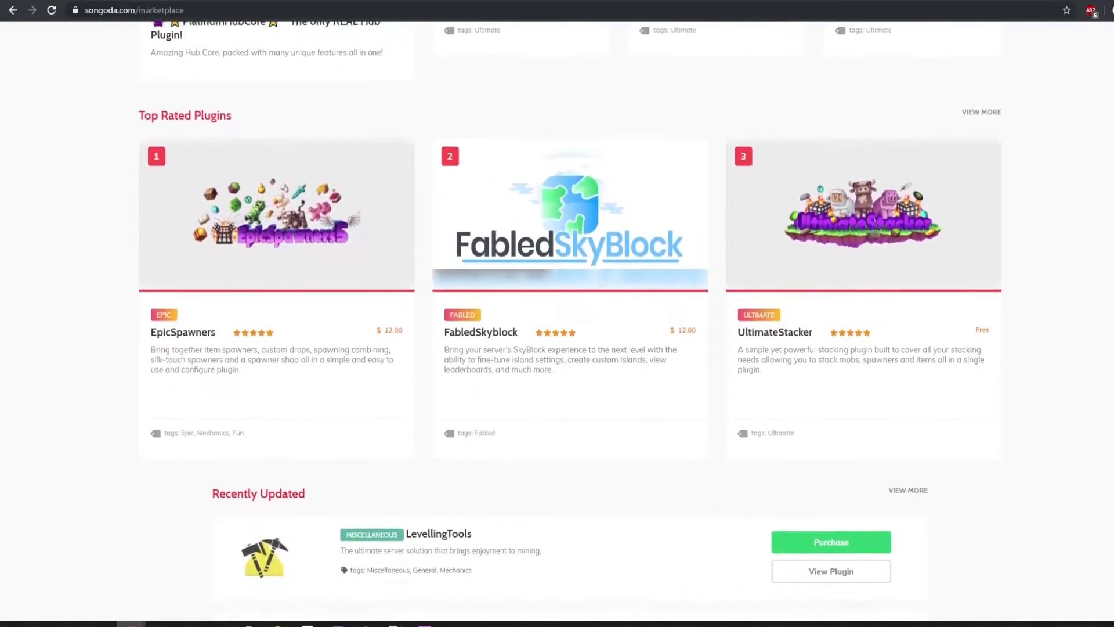
scroll(down, 3)
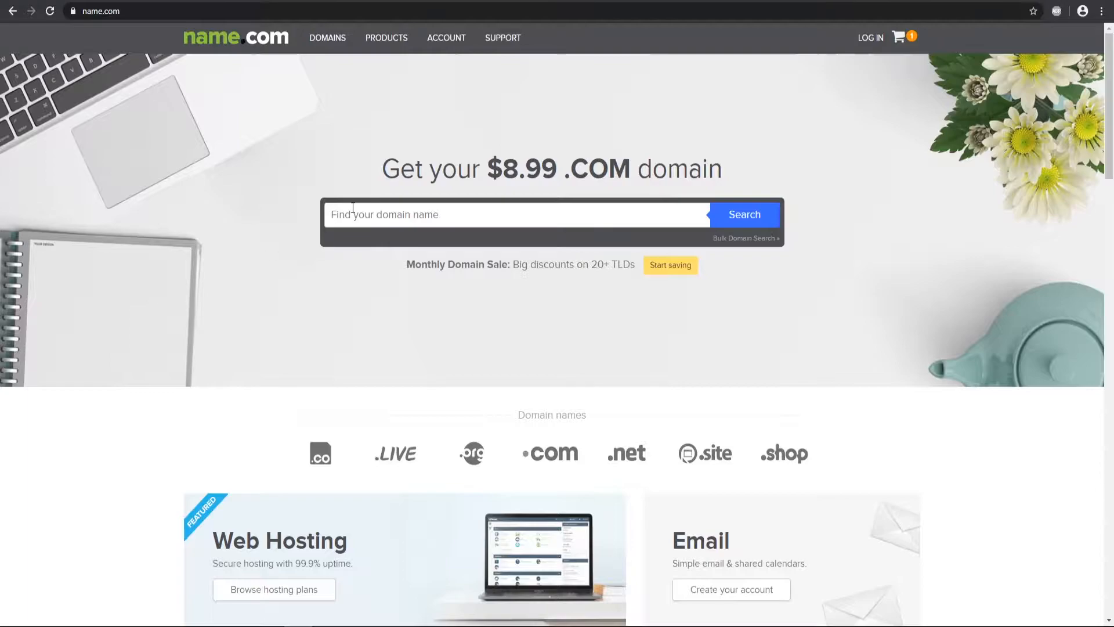
mouse_move(270, 141)
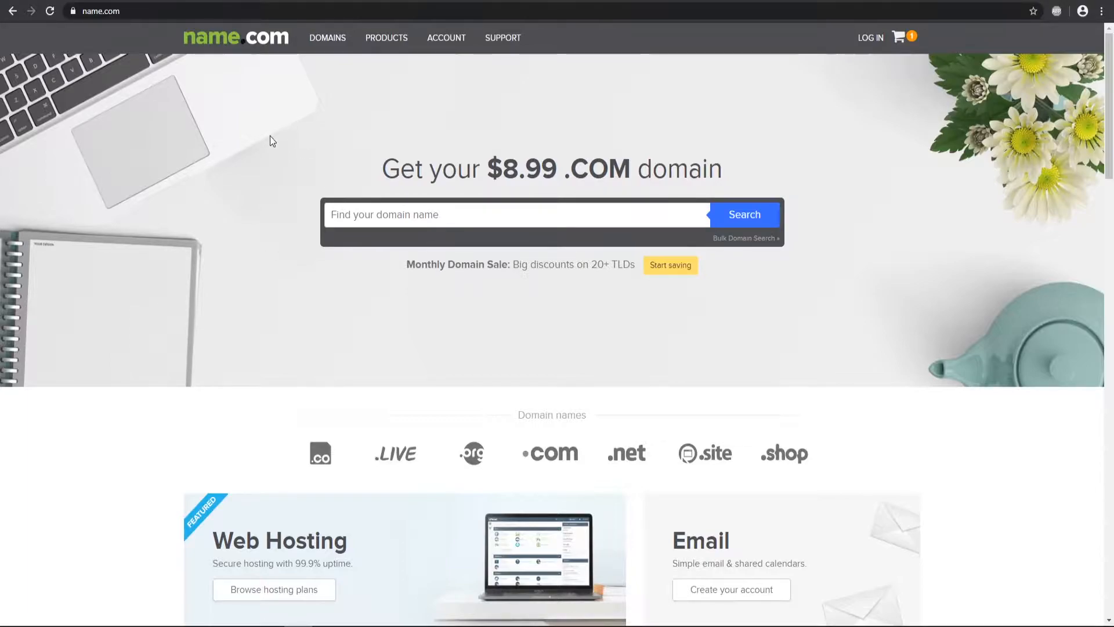
Step: Load the name.com homepage from the address bar, after first typing namecheap.com
text(namecheap.com)
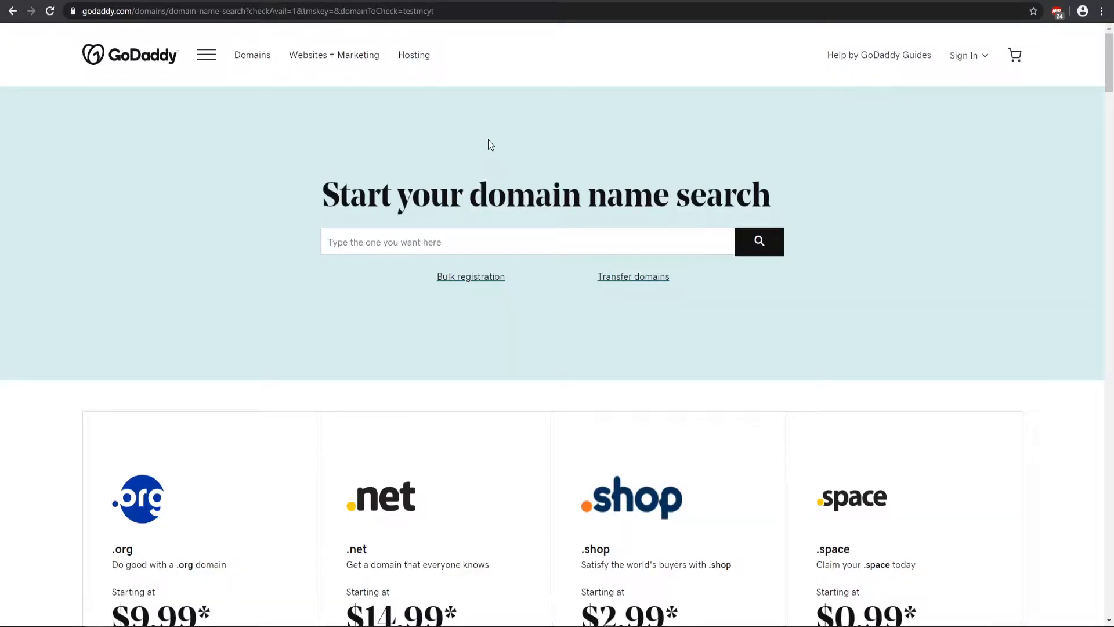
text(name.com)
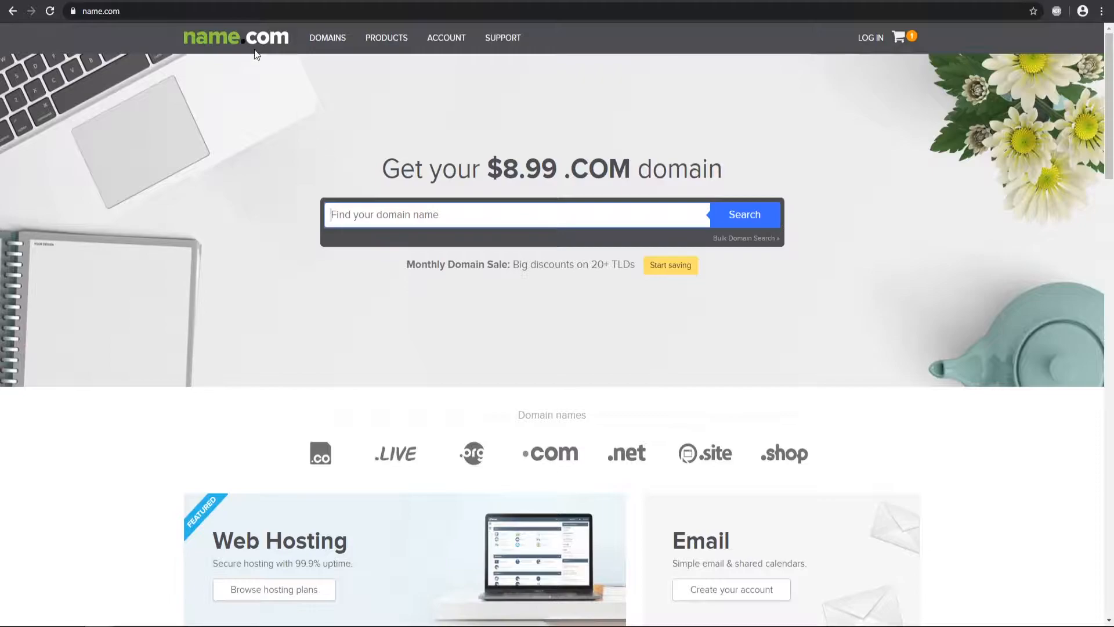
mouse_move(371, 142)
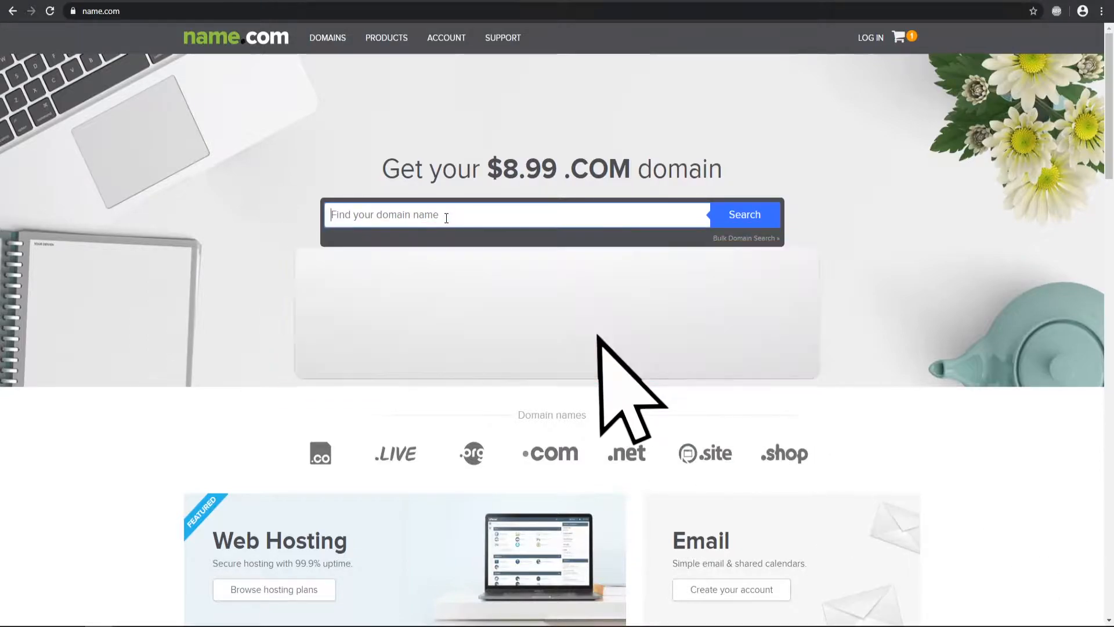
Step: Search name.com for strikersmcyt, showing strikersmcyt.com available at $8.99, then compare on GoDaddy
text(strikersmcyt)
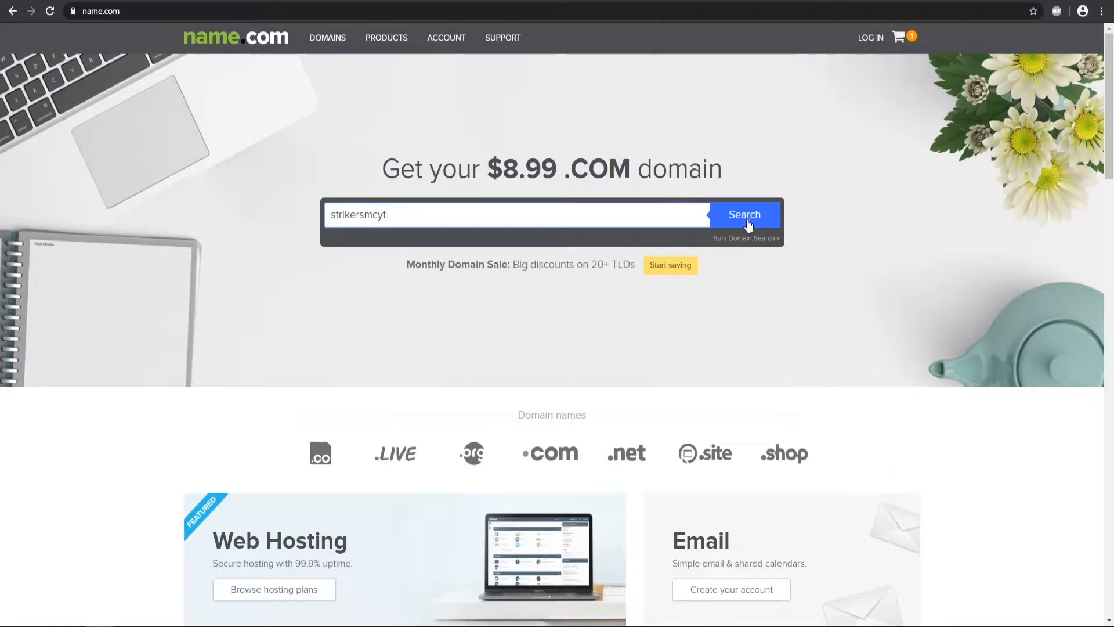
click(744, 215)
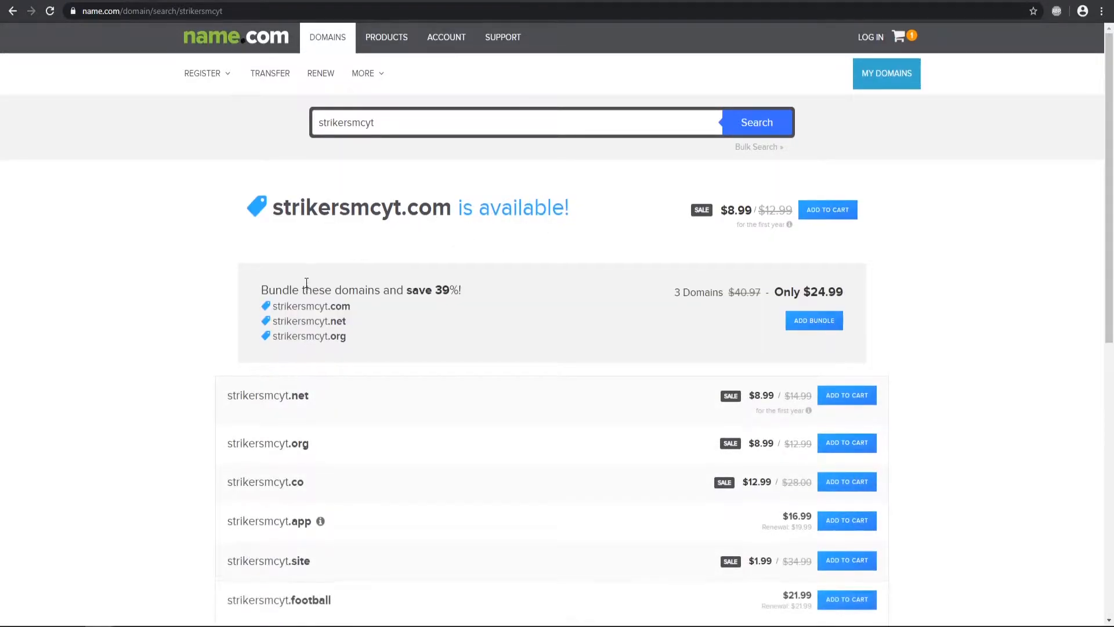
scroll(down, 3)
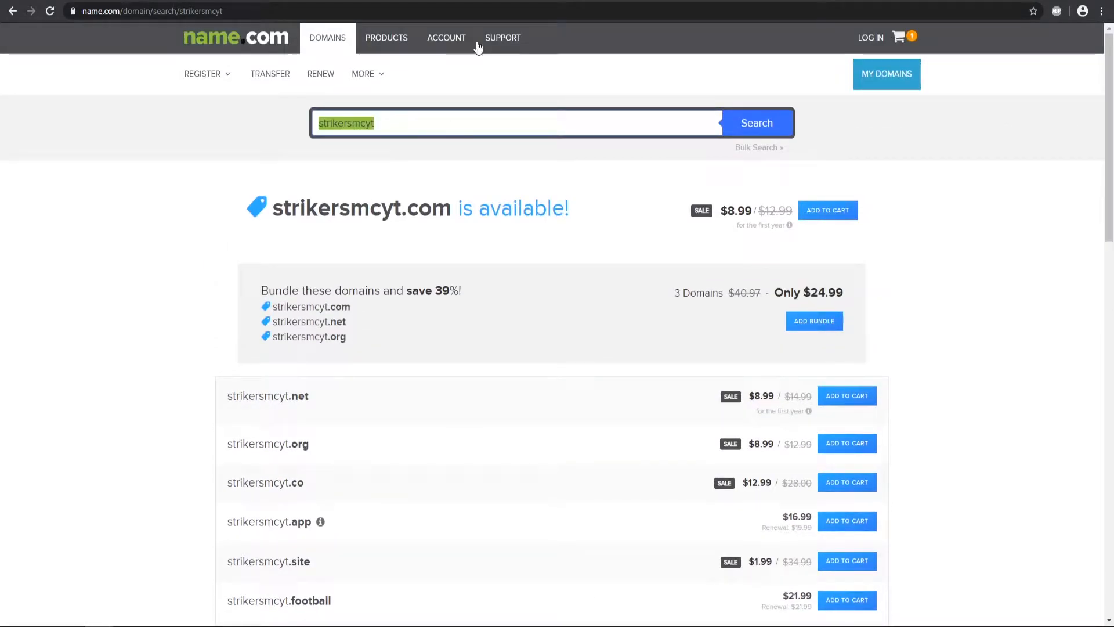
text(namecheap.com)
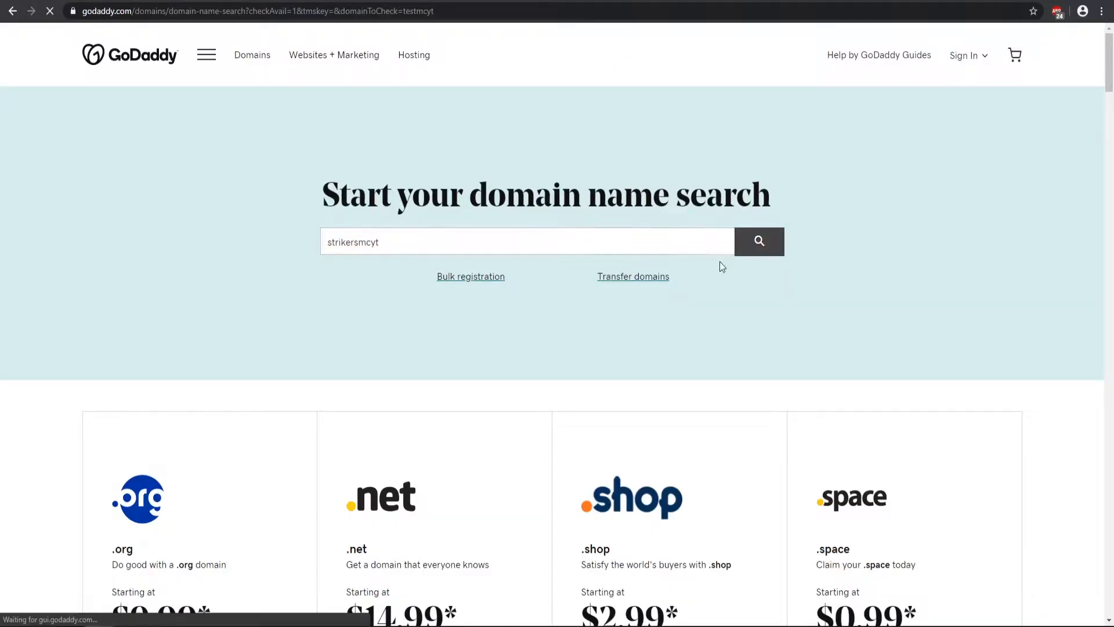
click(759, 241)
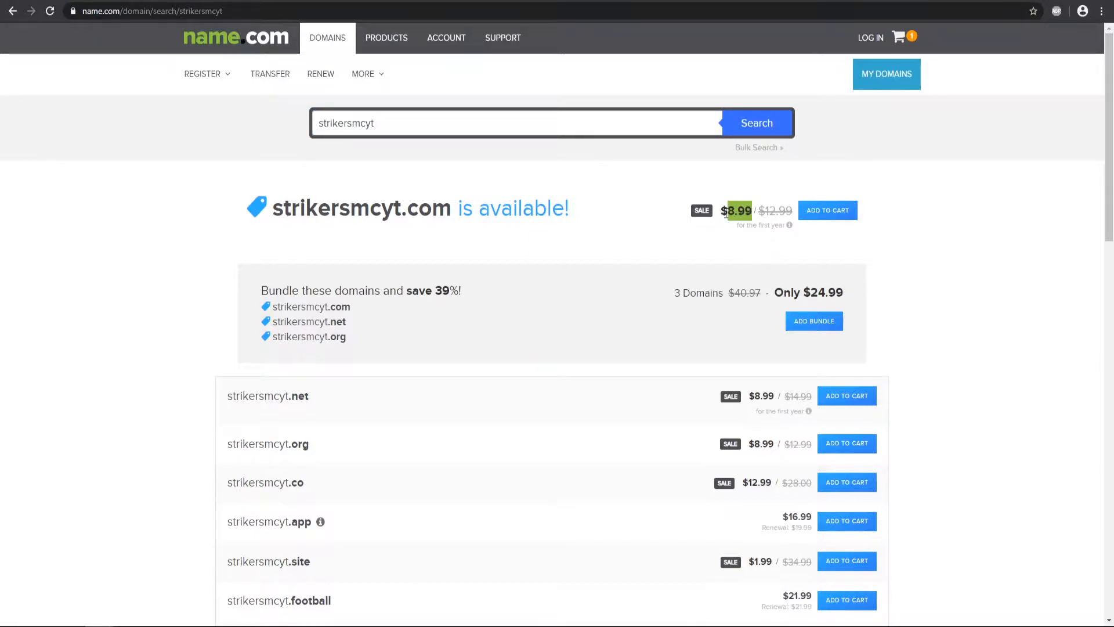
mouse_move(517, 306)
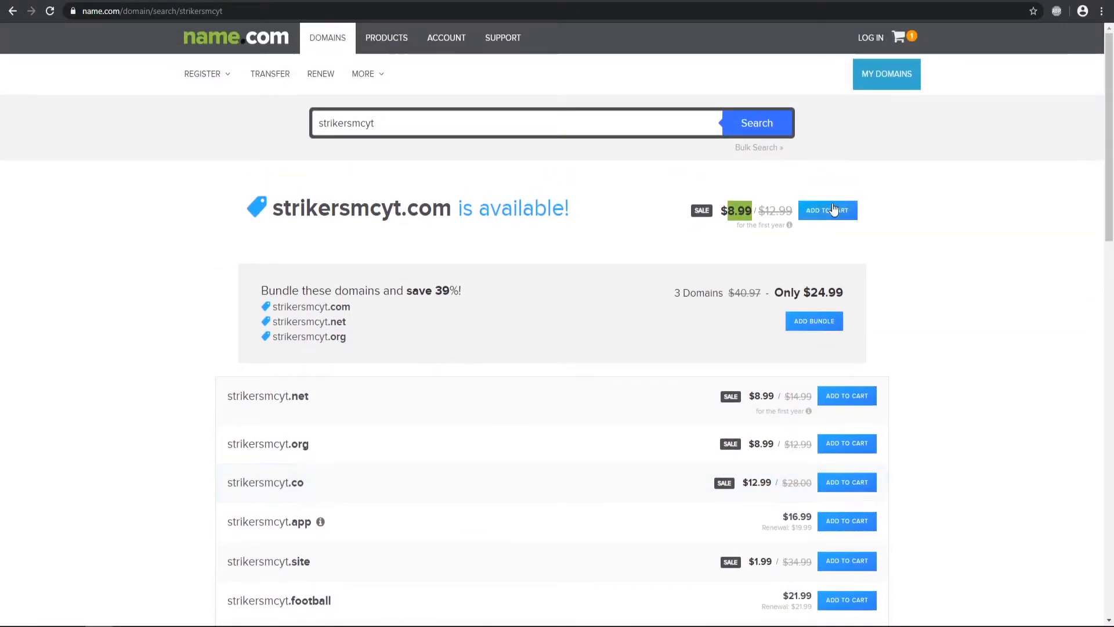
Step: Add strikersmcyt.com to the cart, start checkout and decline the add-on offers
click(827, 210)
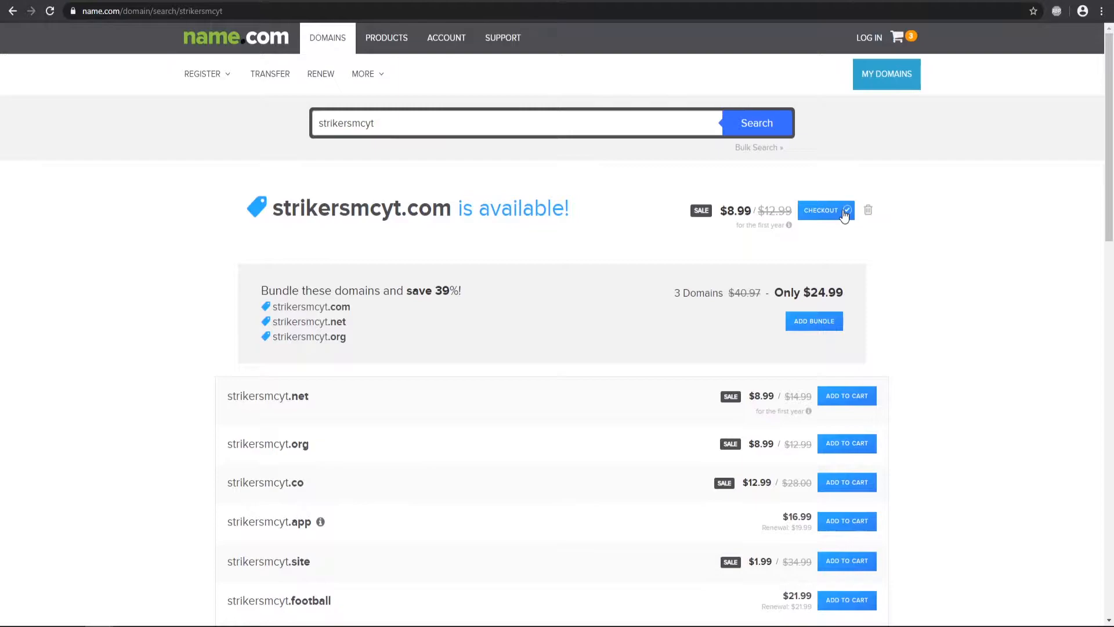
click(820, 210)
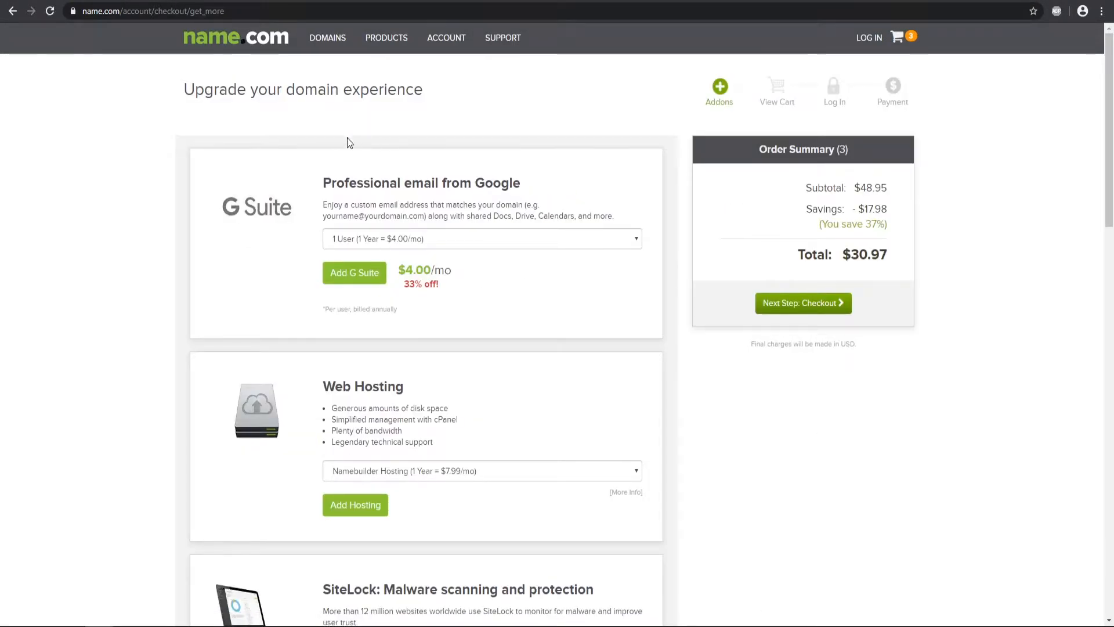
scroll(down, 3)
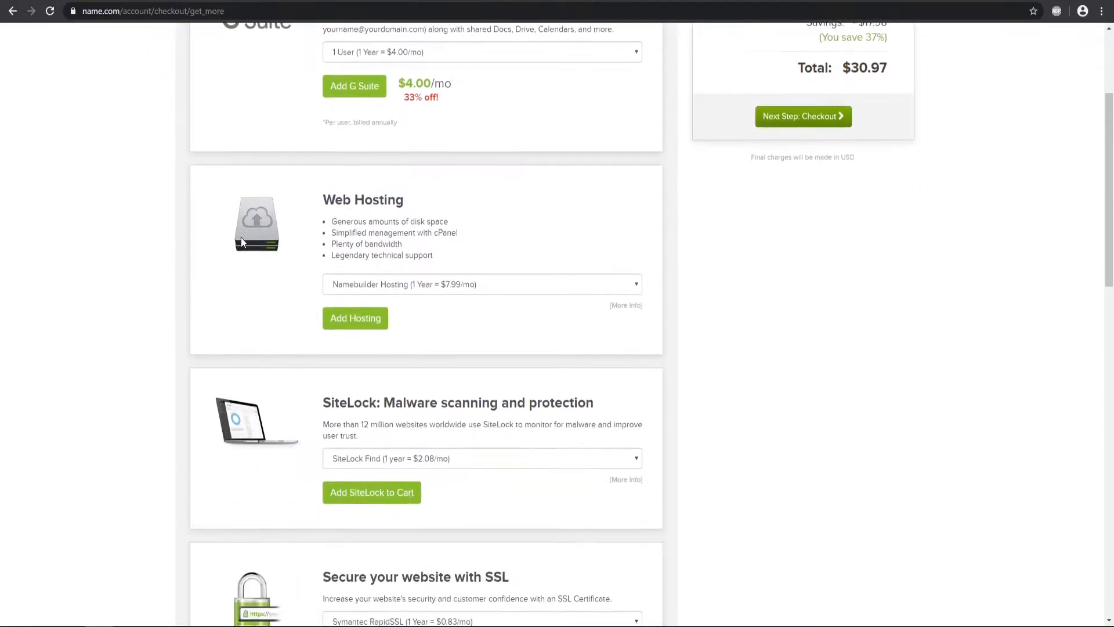
scroll(down, 3)
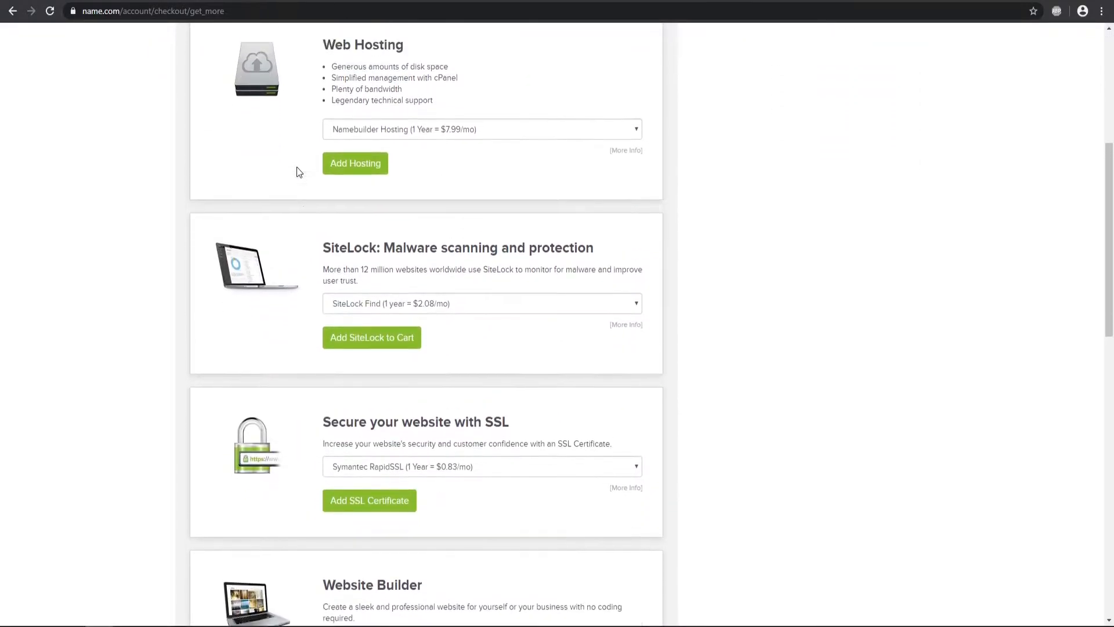
scroll(down, 3)
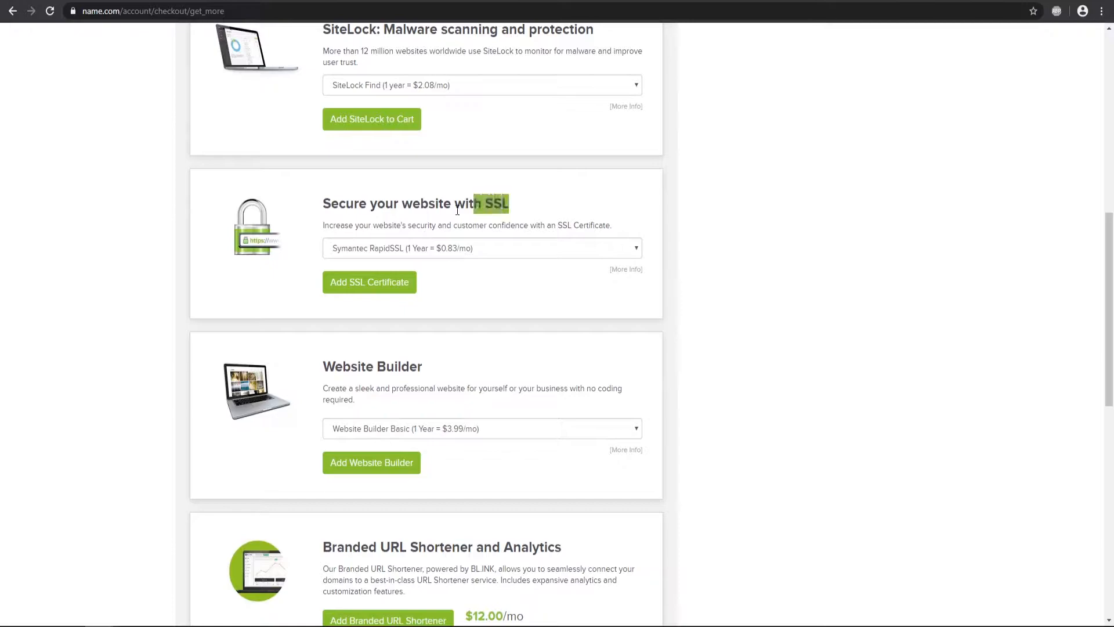
scroll(down, 3)
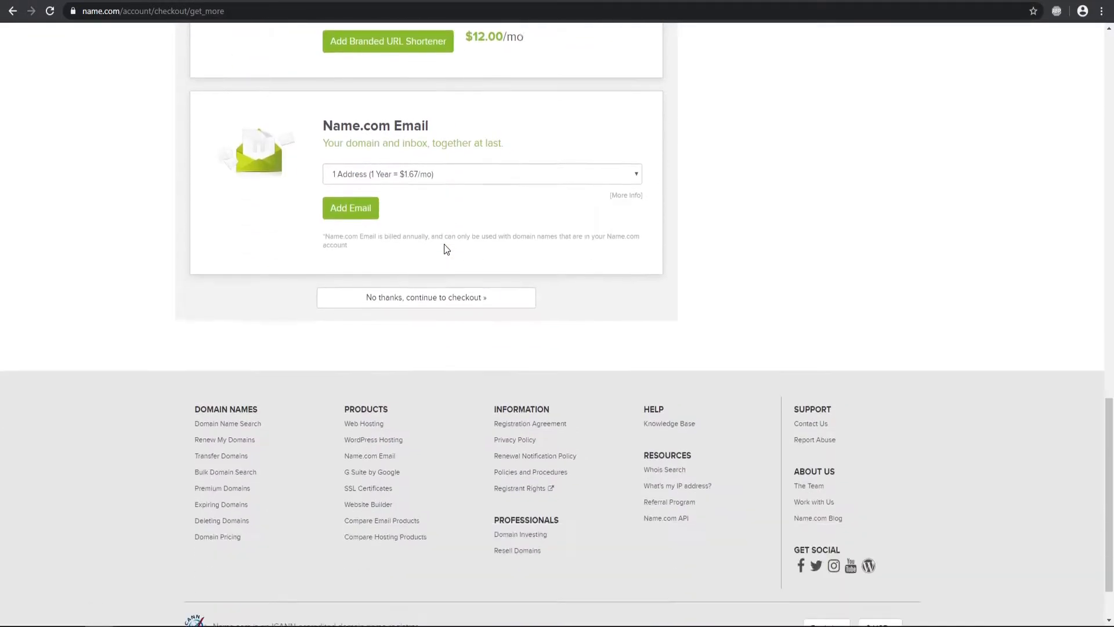
click(425, 297)
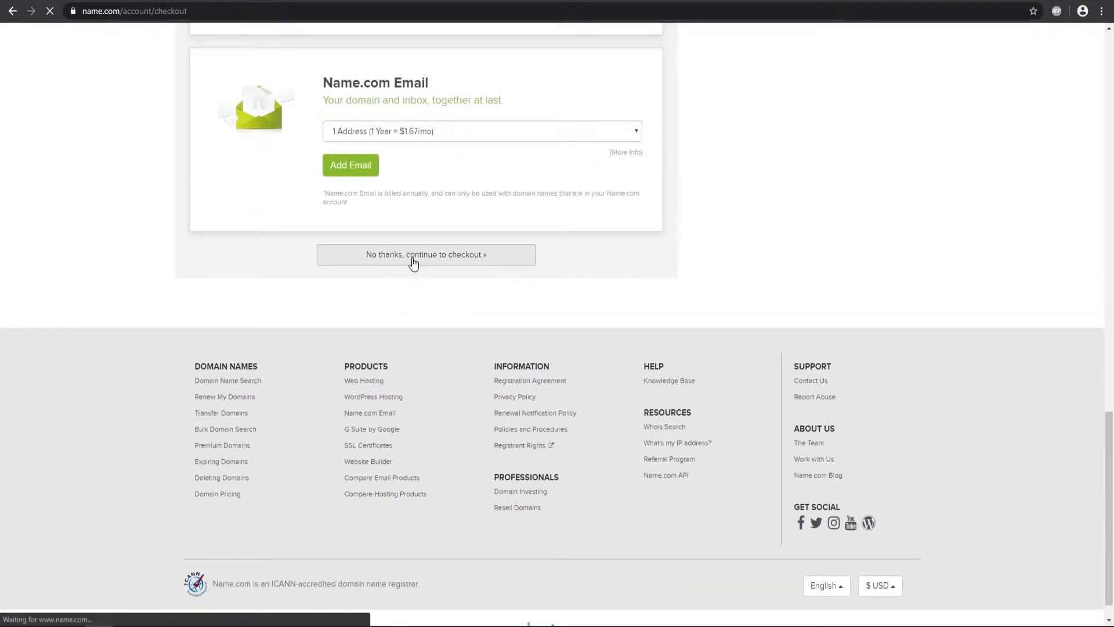
Step: Leave the registration at 2 years and remove the Advanced Security add-on, totalling $21.98
click(425, 254)
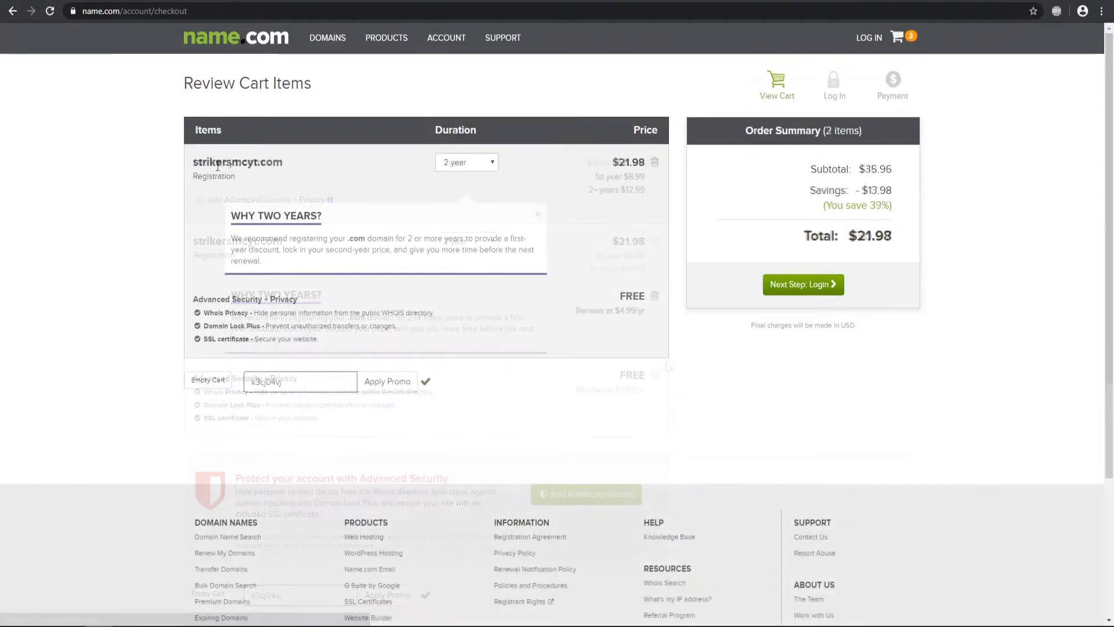
click(466, 162)
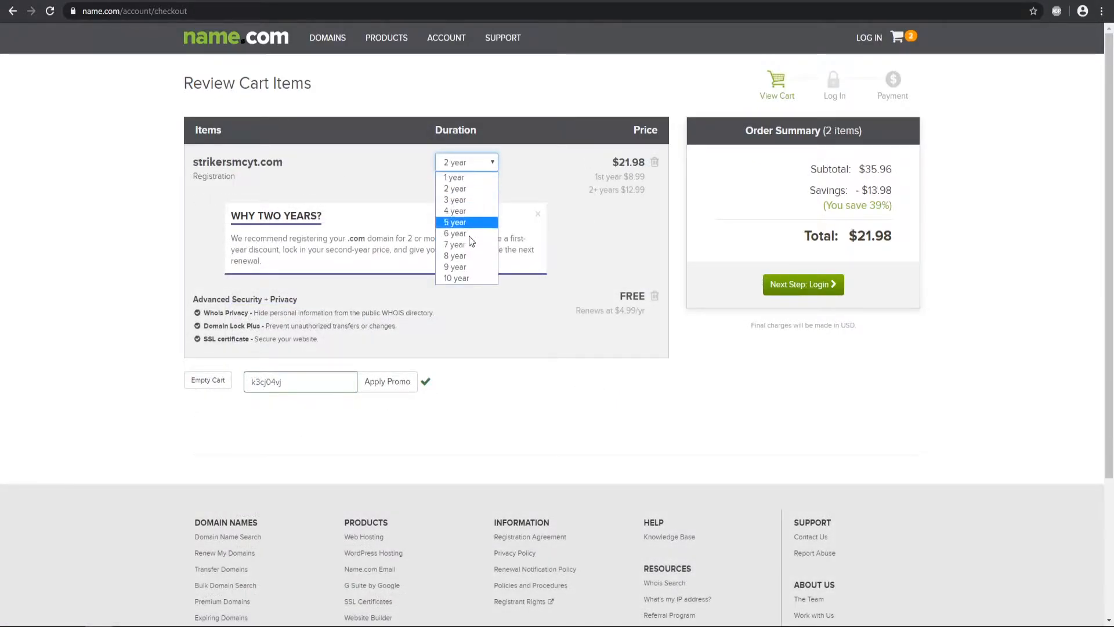
click(453, 177)
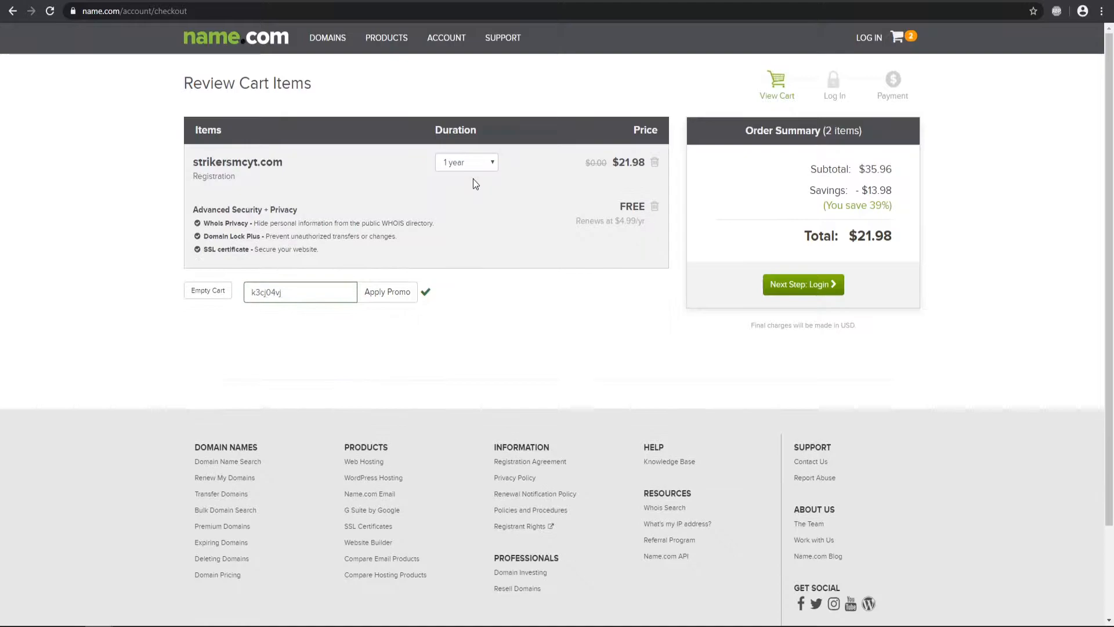
click(466, 162)
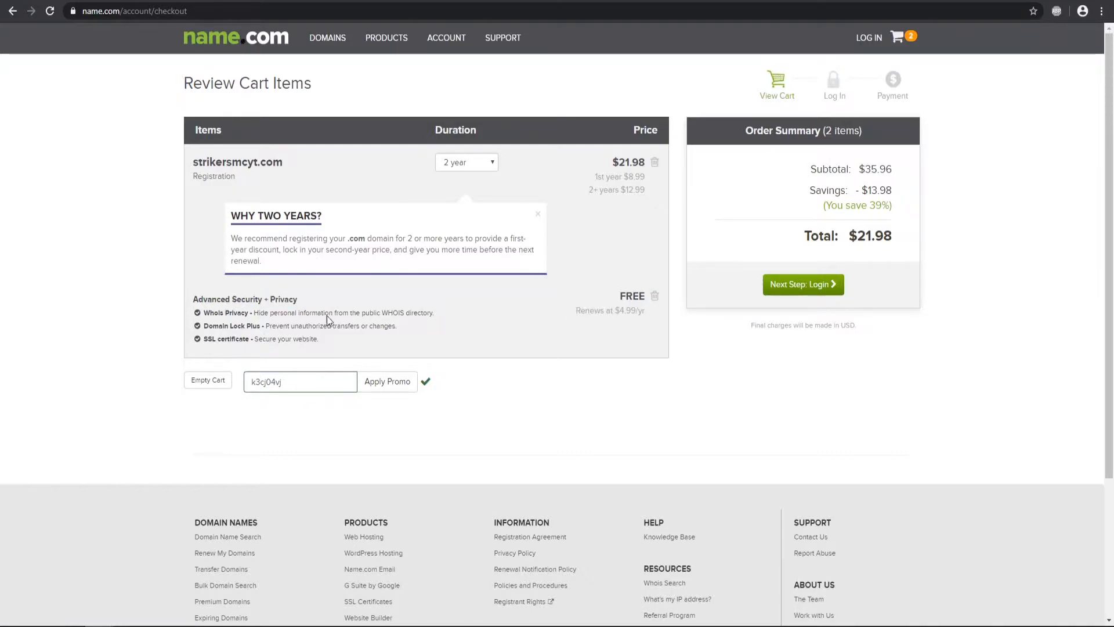
click(655, 296)
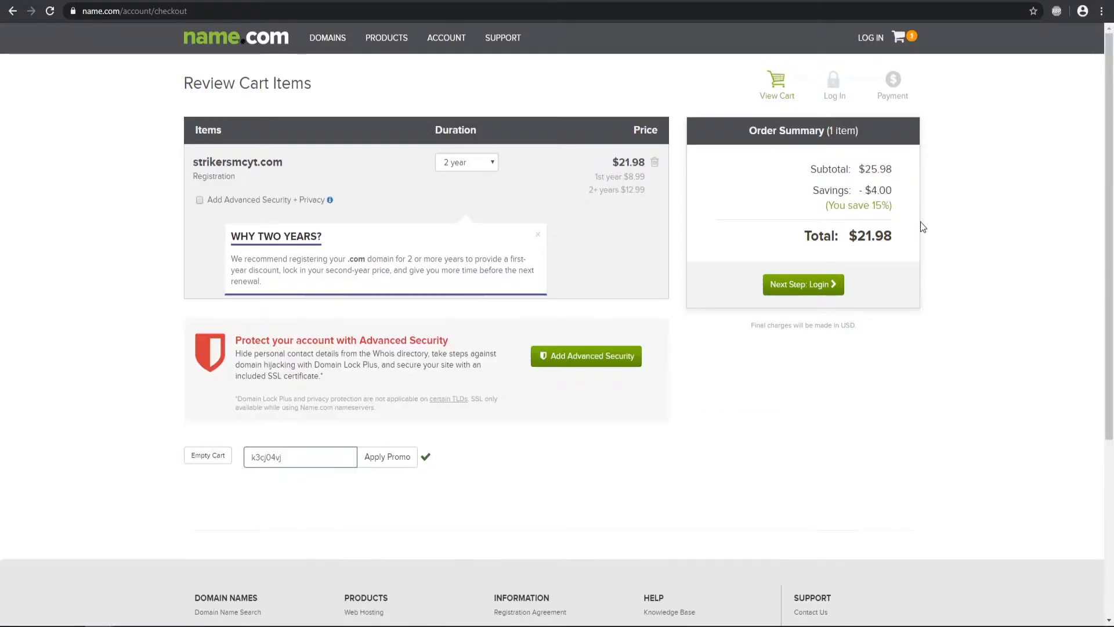
mouse_move(837, 241)
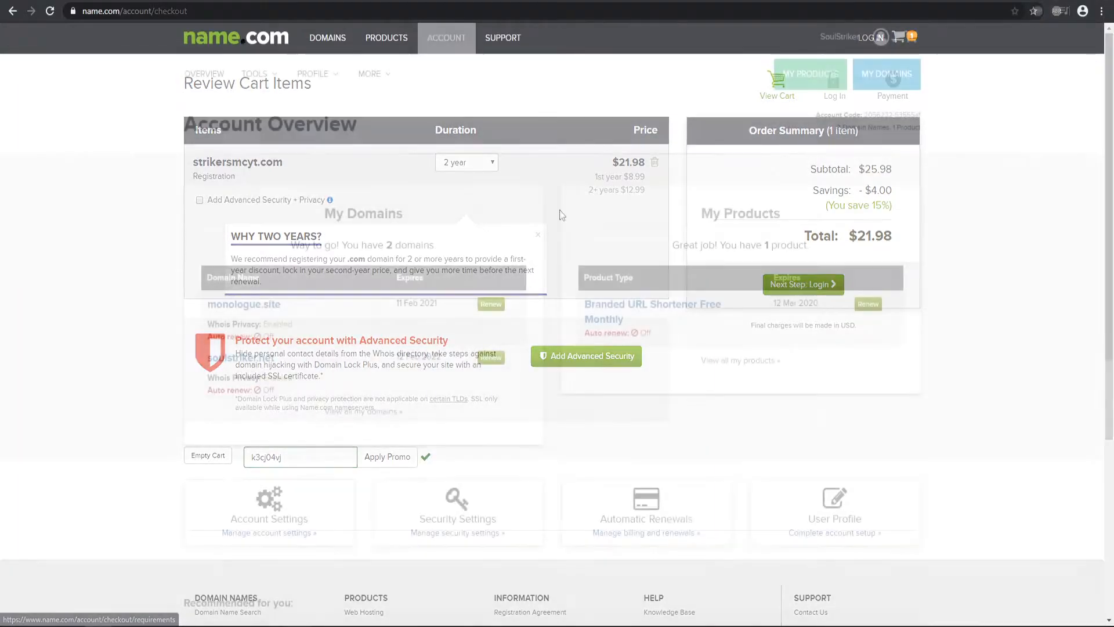
Step: Go to Account Overview and open the soulstriker.net domain details
click(446, 38)
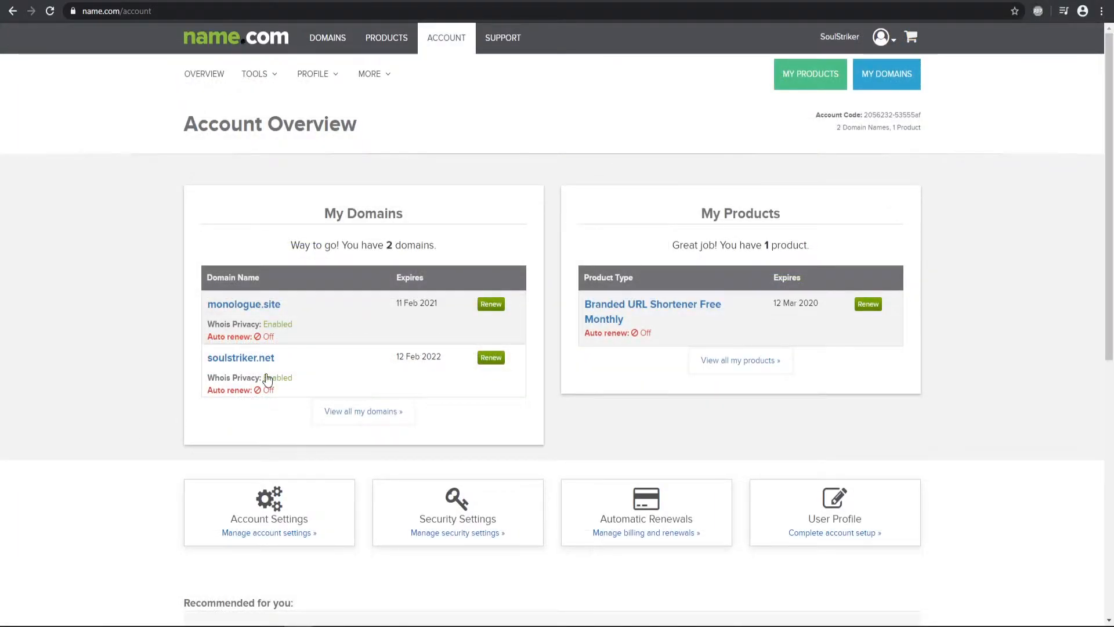
mouse_move(289, 363)
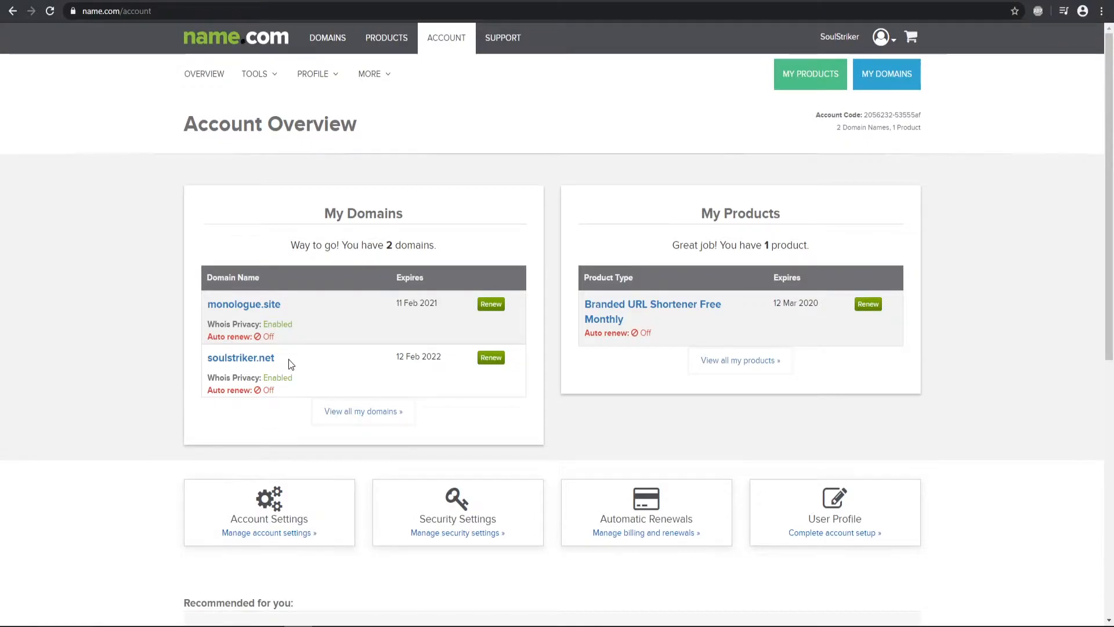
mouse_move(240, 358)
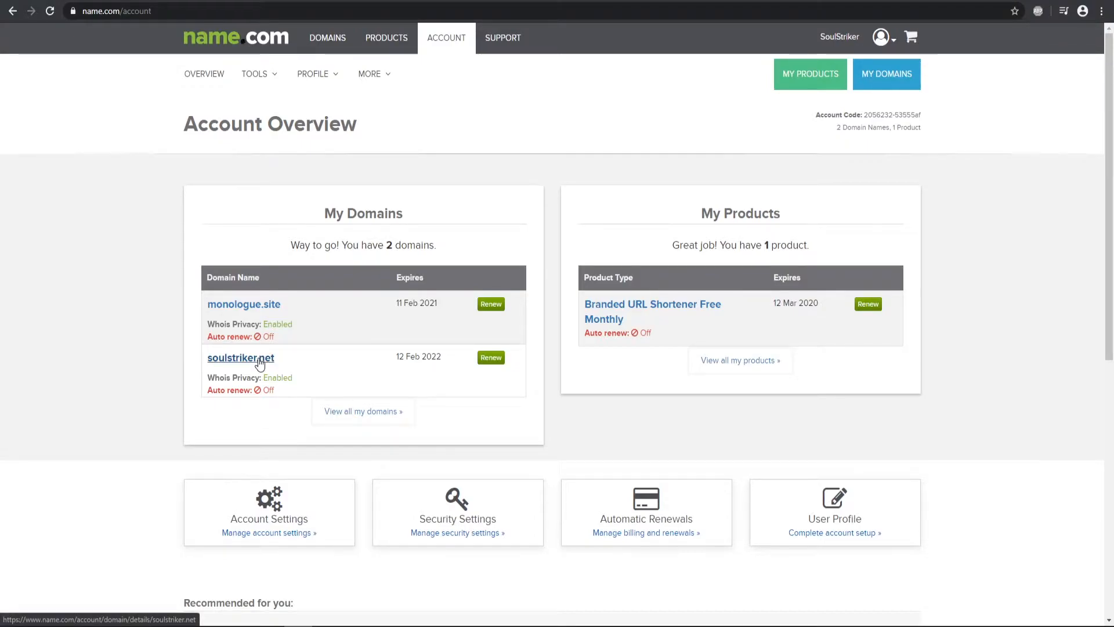
click(240, 358)
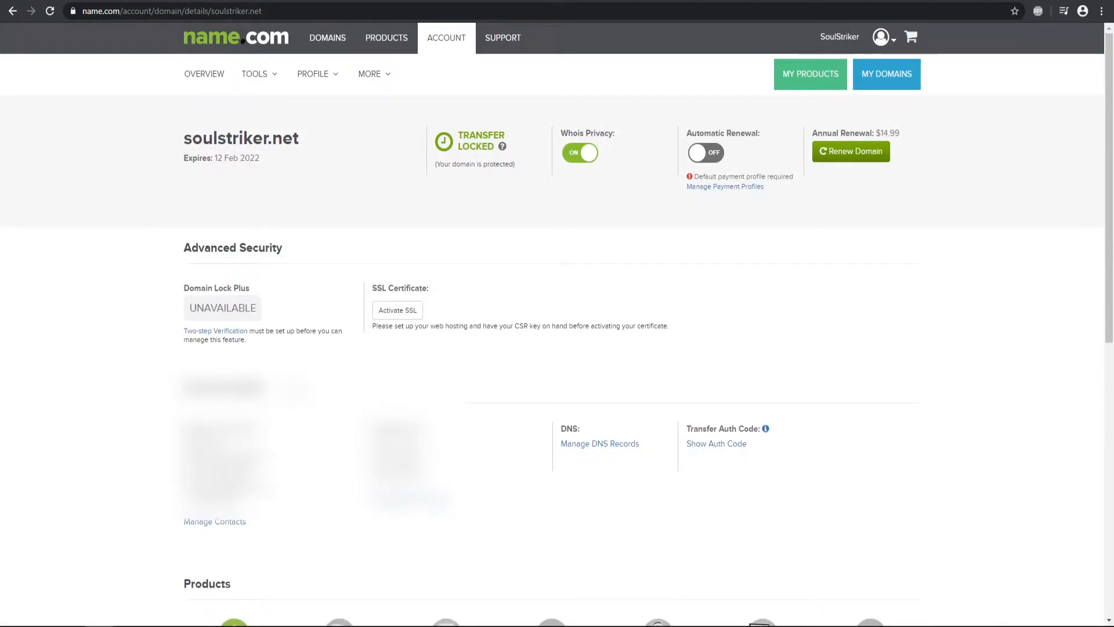
mouse_move(497, 292)
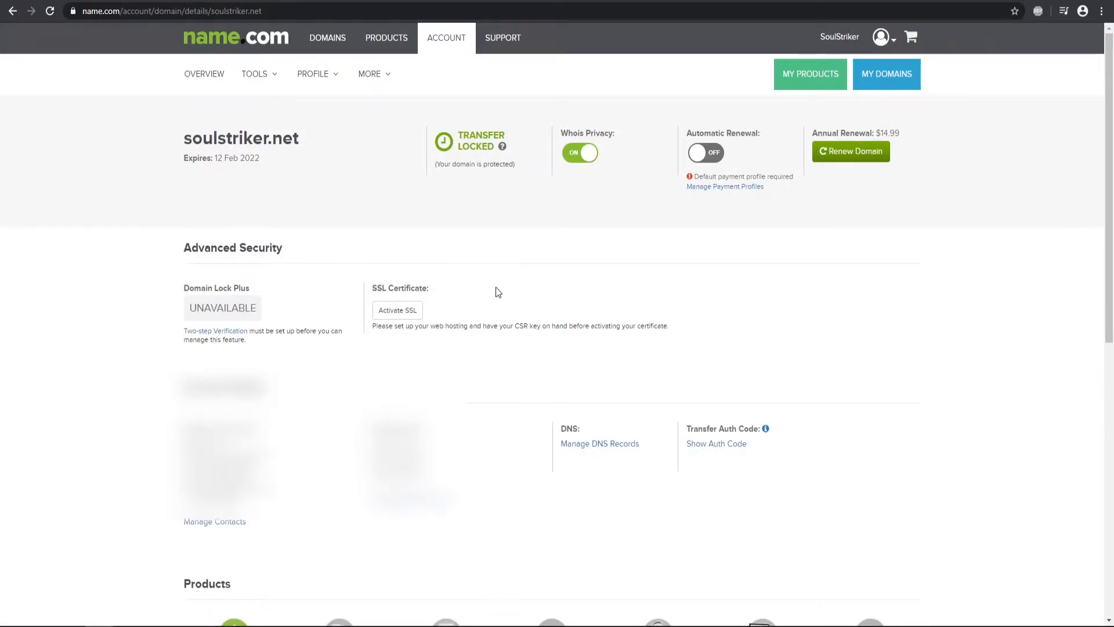
mouse_move(599, 443)
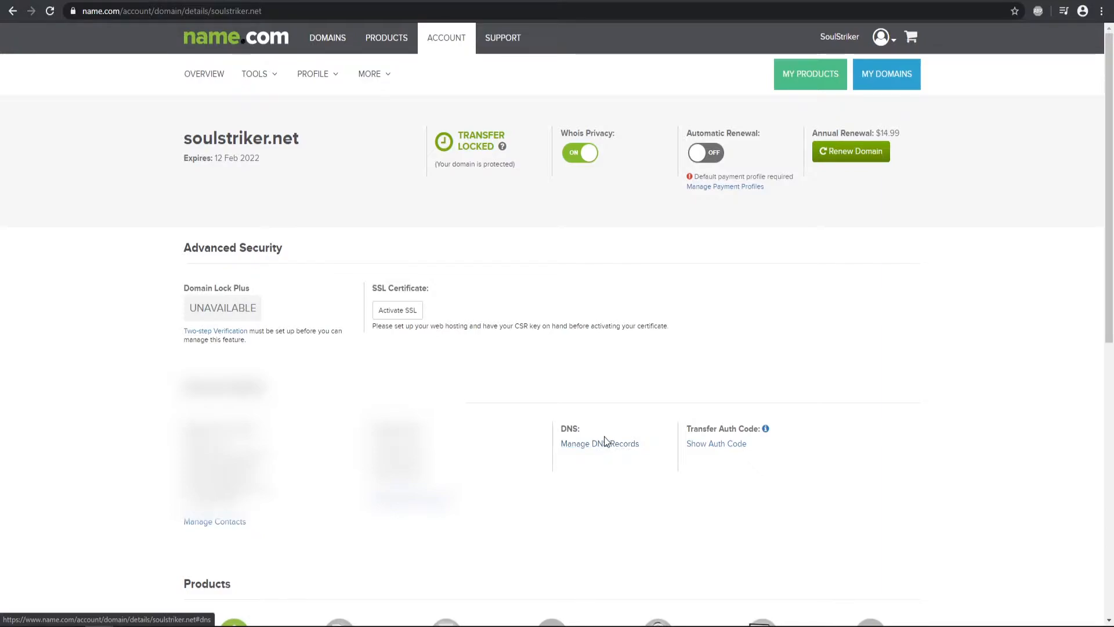
Step: Open Manage DNS Records for soulstriker.net, showing the empty new-record form
click(598, 443)
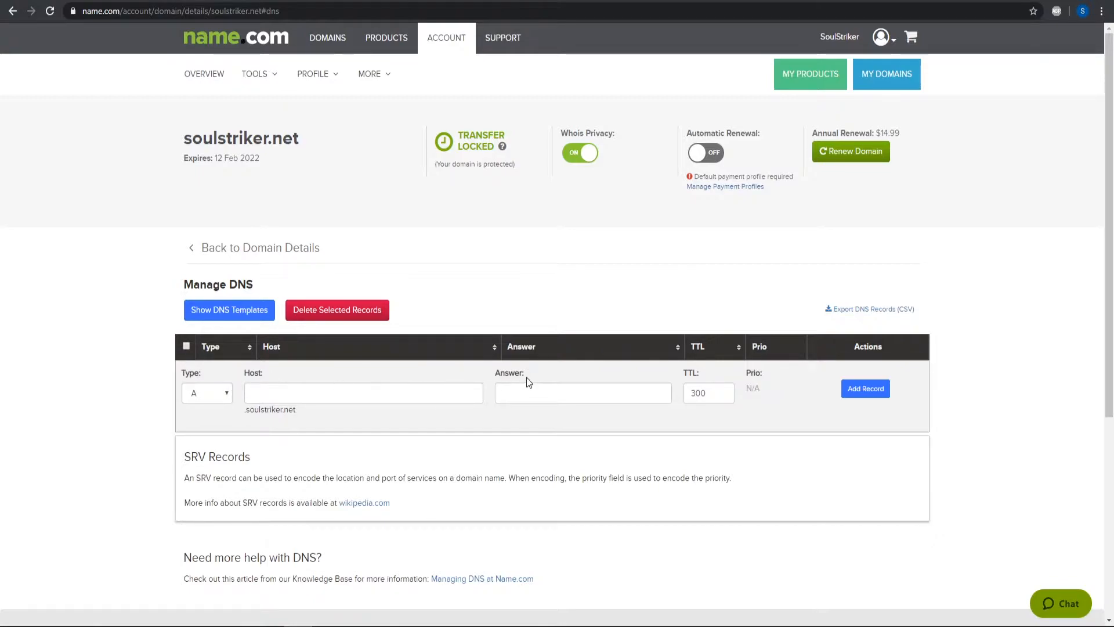
double_click(507, 373)
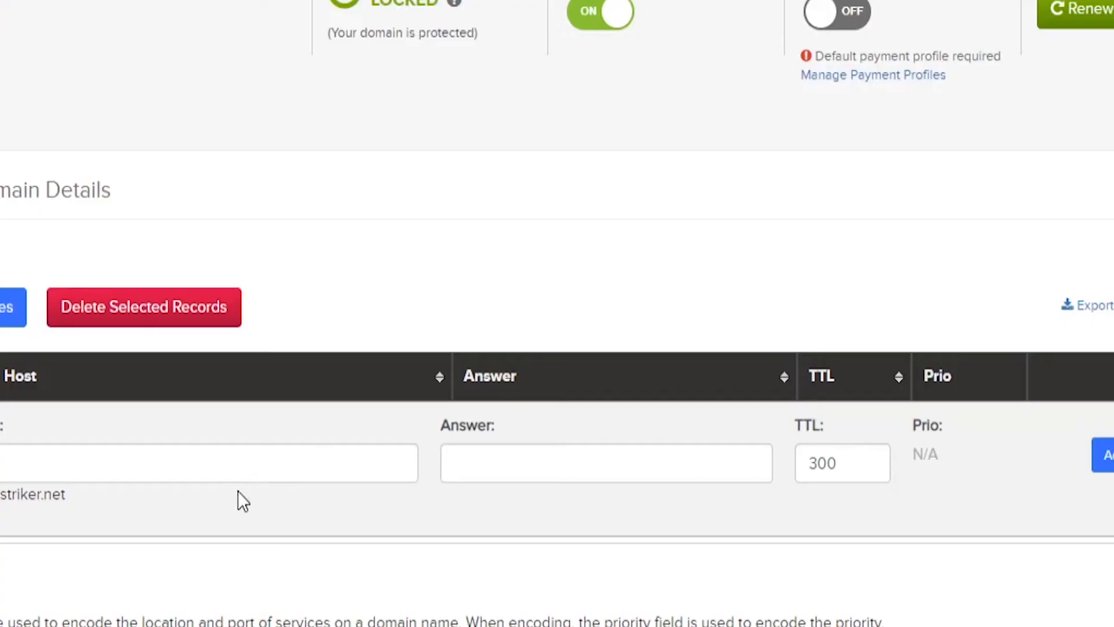
Step: Add an A record for host kitpvp pointing to 149.56.124.124 with TTL 300
click(605, 462)
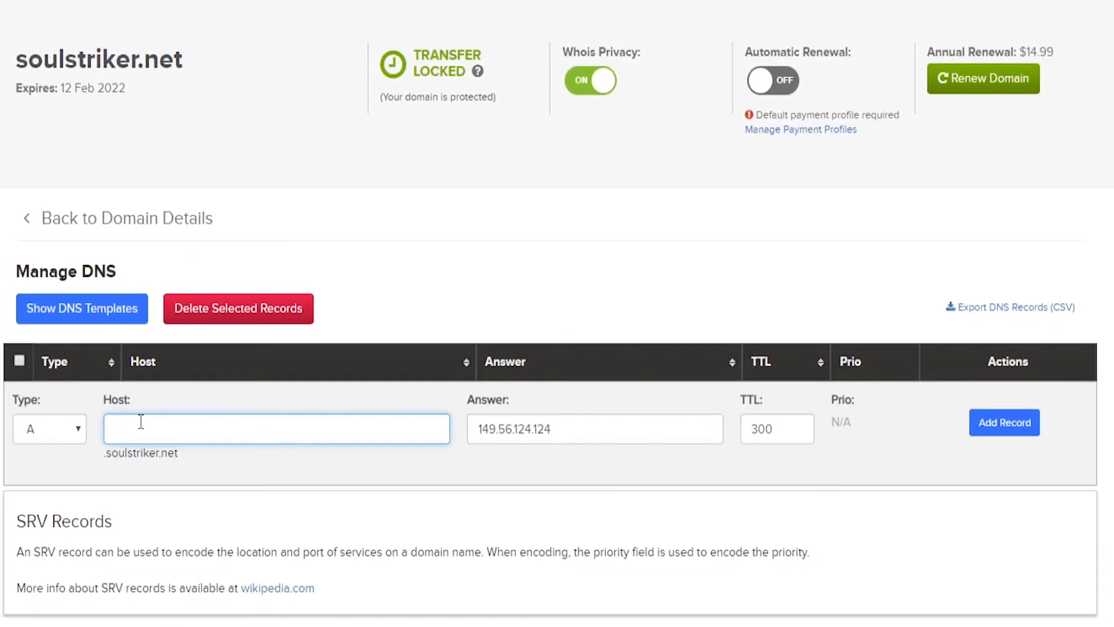
text(player)
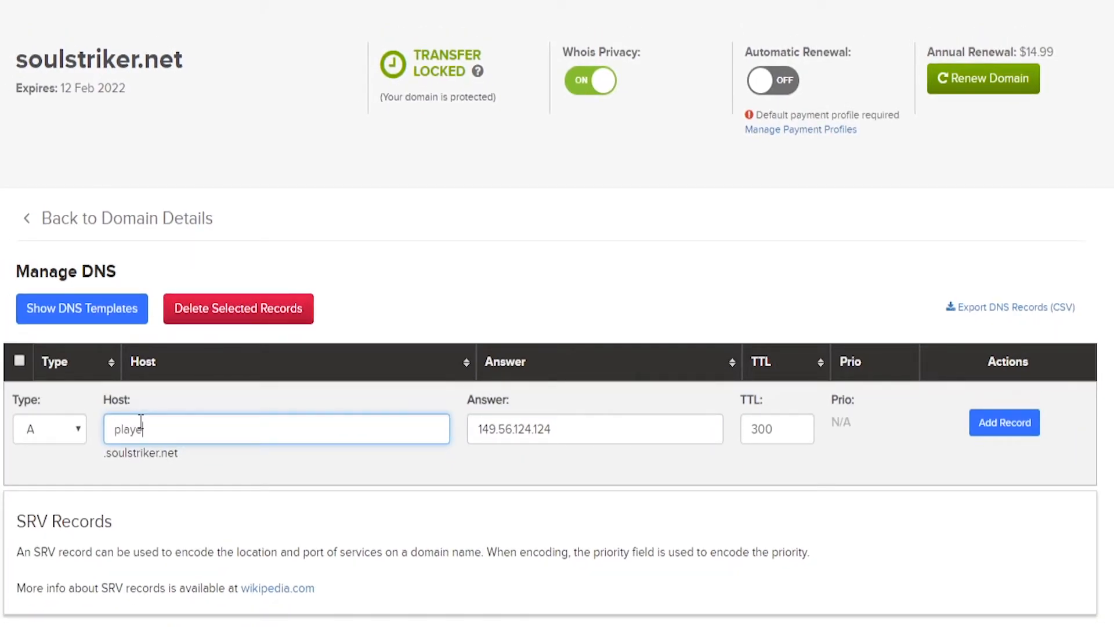
text(server)
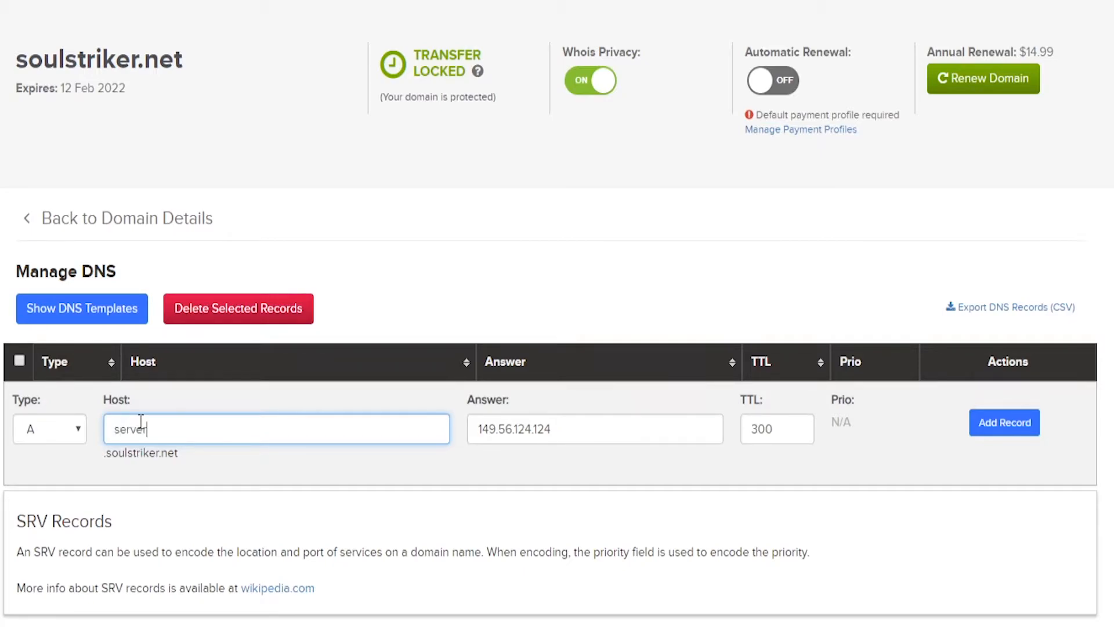
text(factions)
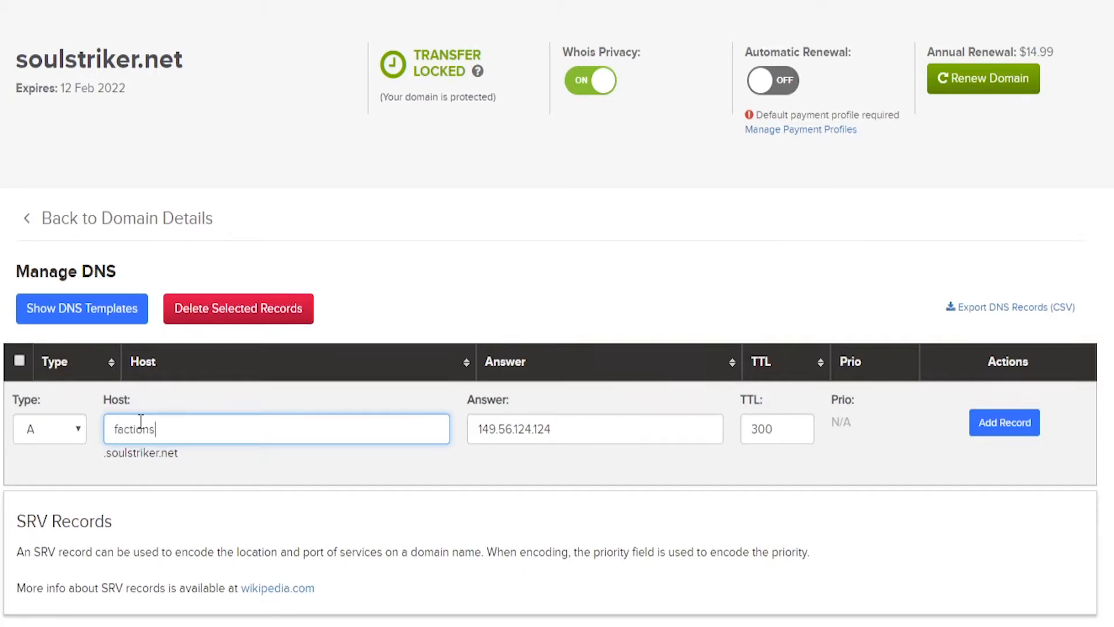
key(ctrl+a)
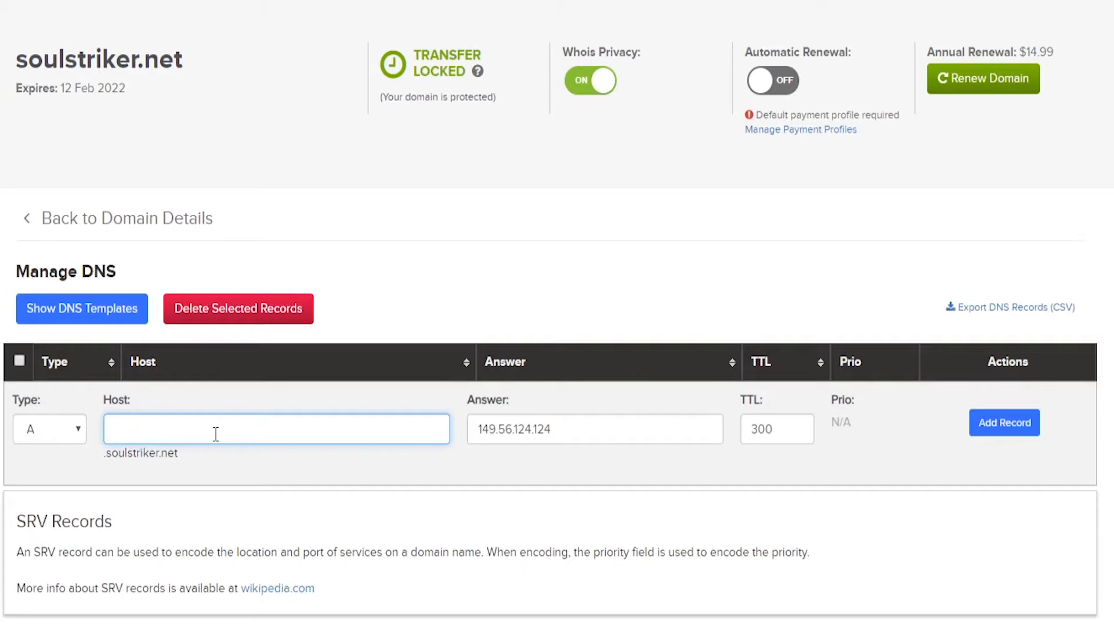
text(kit)
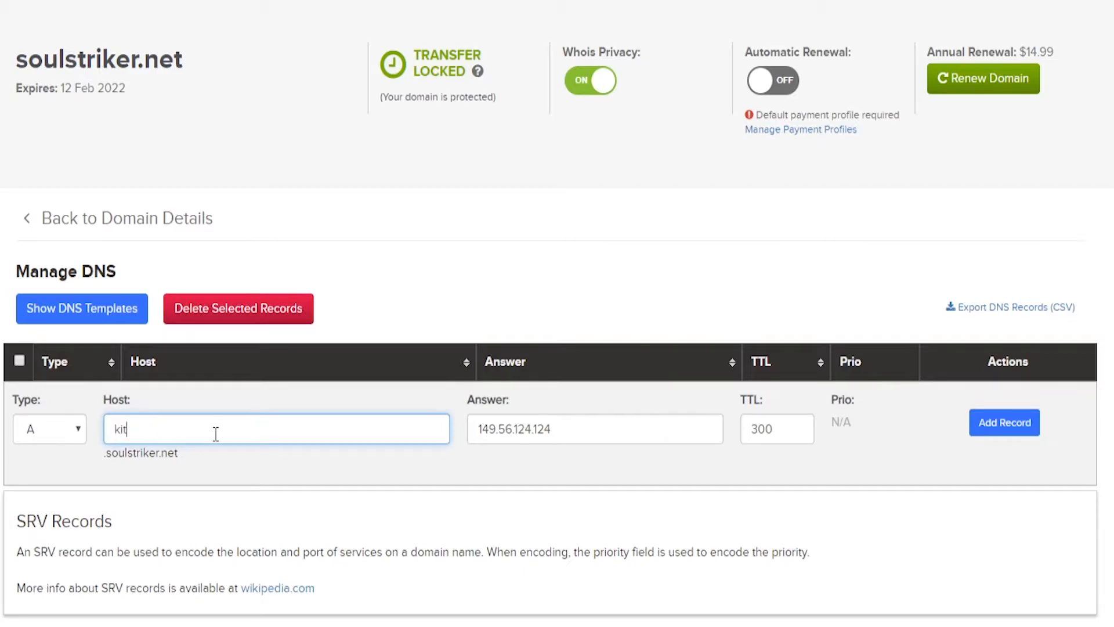
text(pvp)
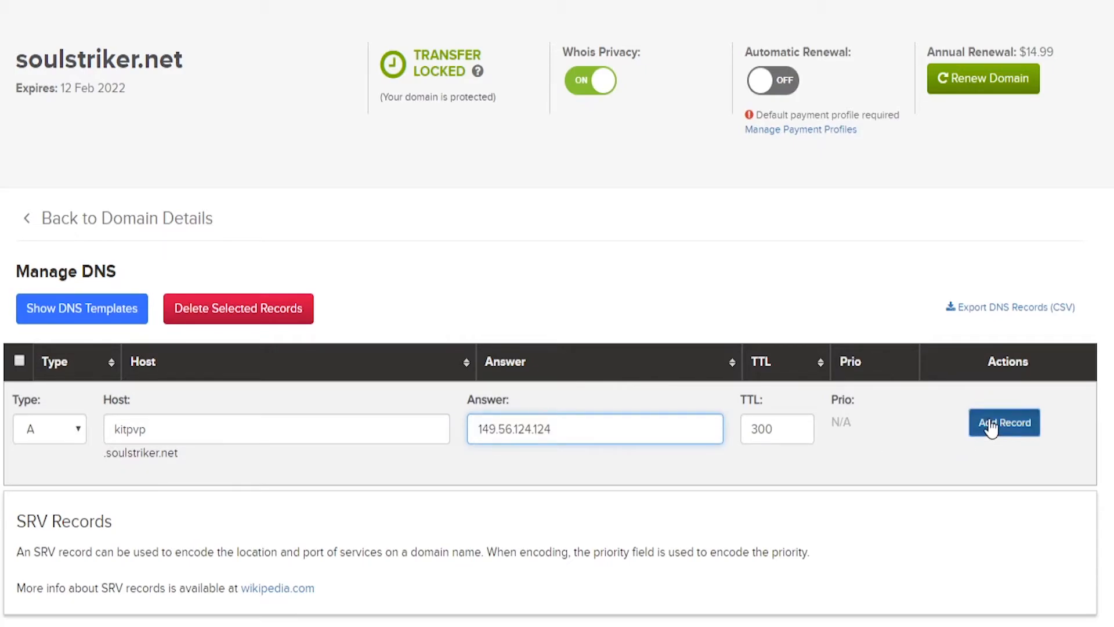
click(1003, 422)
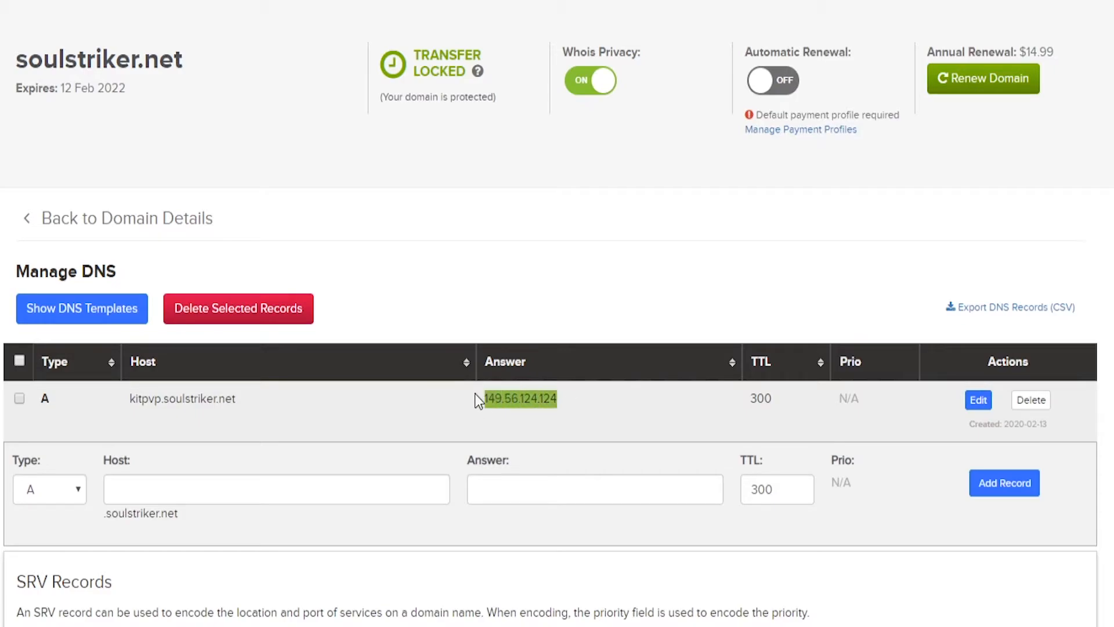
mouse_move(521, 415)
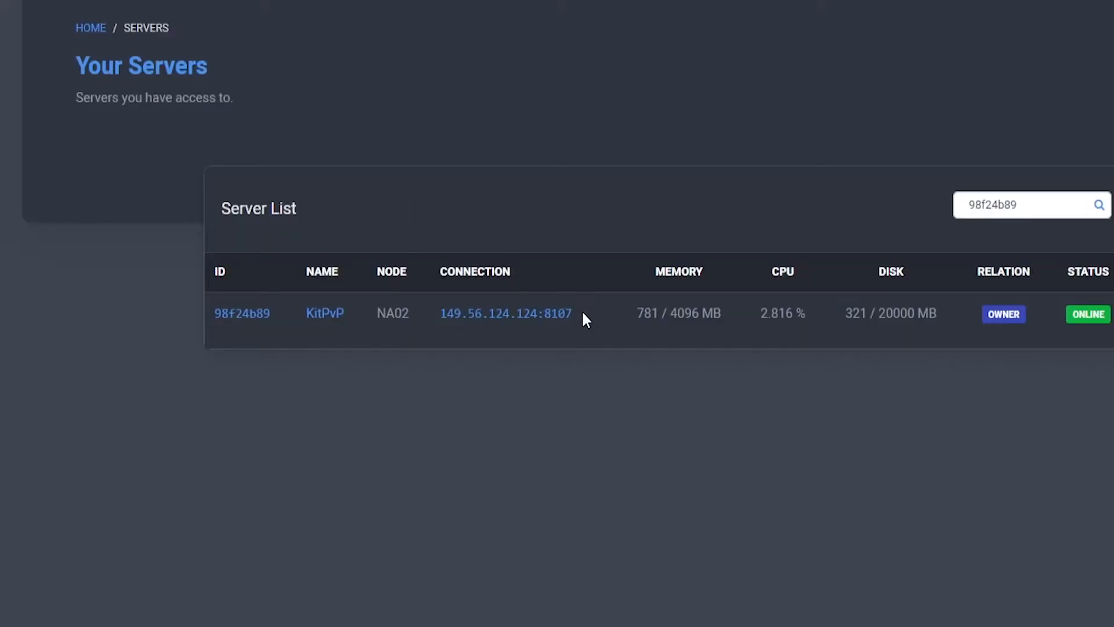
double_click(557, 313)
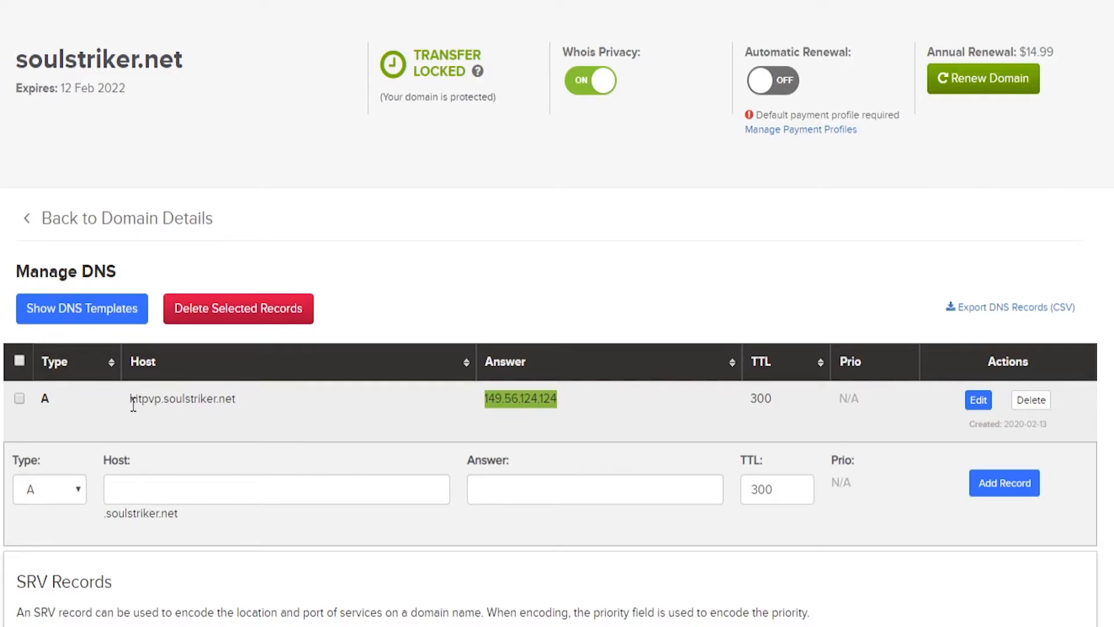
Step: Start an SRV record with service _minecraft, protocol tcp.kitpvp, weight 0 and priority 0
click(48, 488)
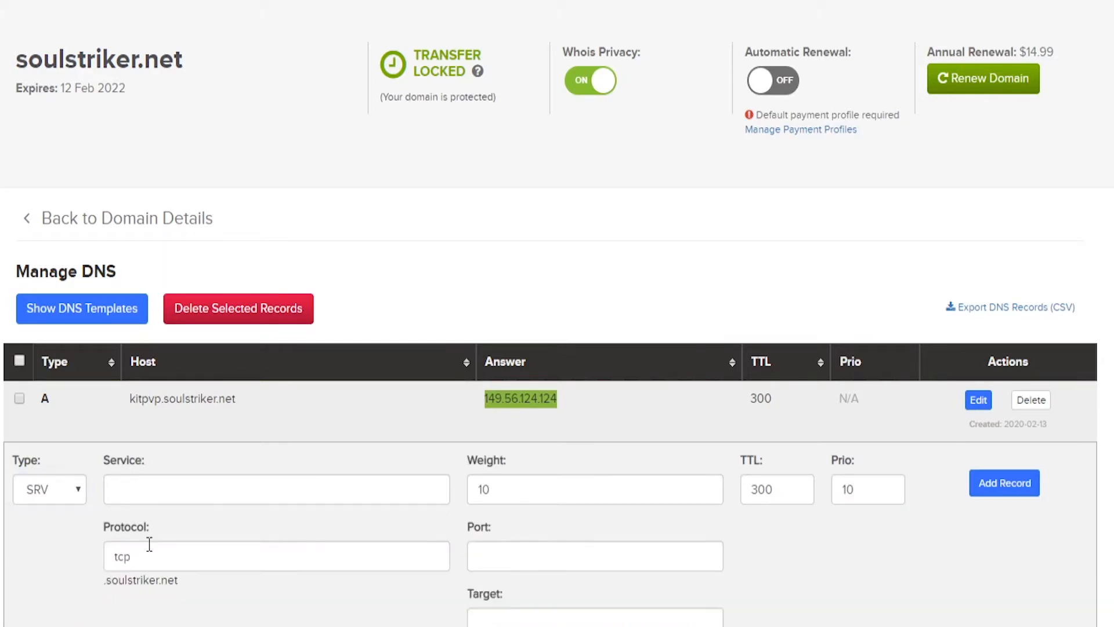
click(276, 489)
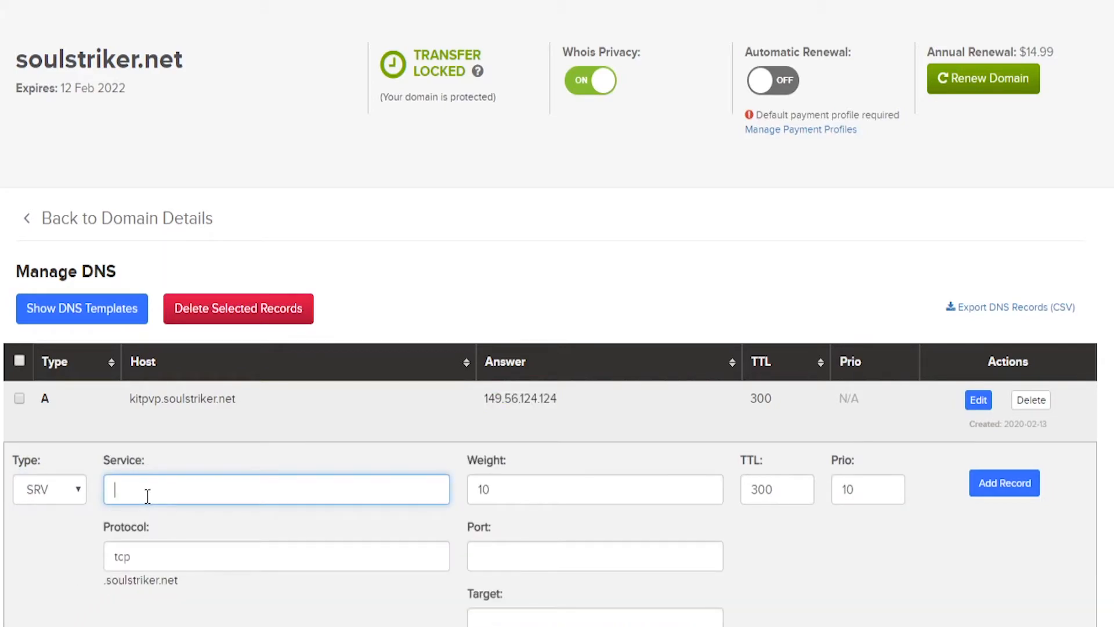
text(_minecraft)
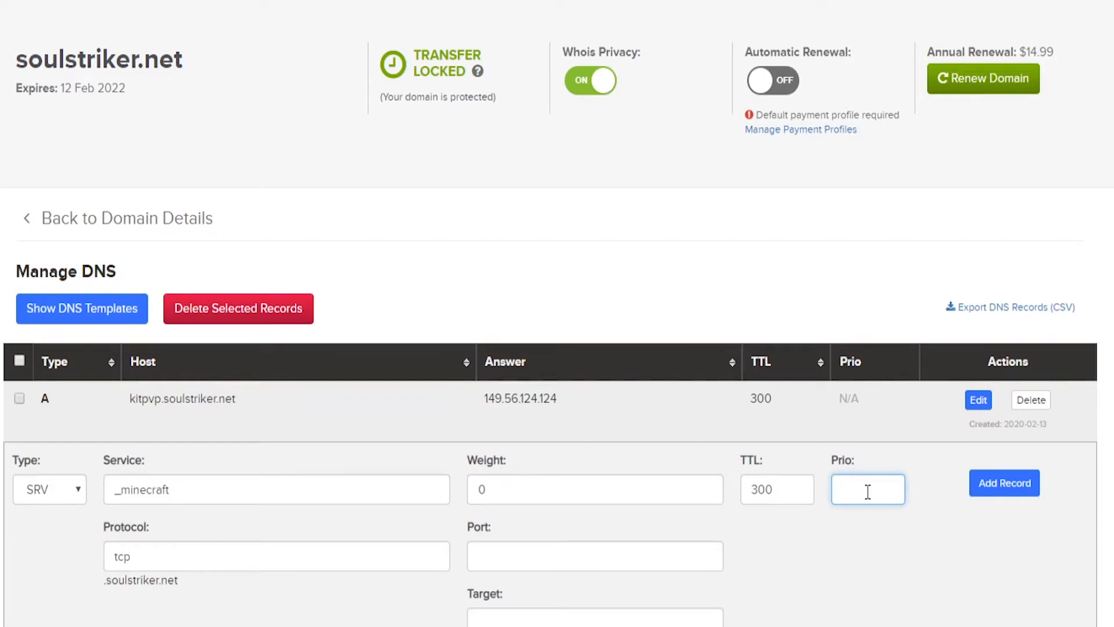
text(0)
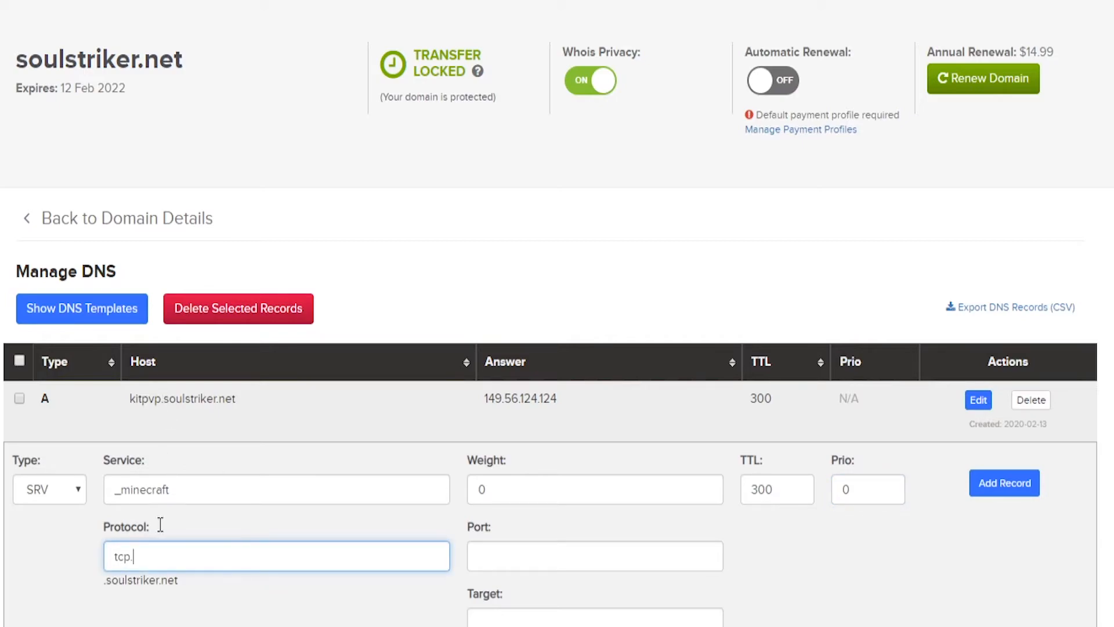
mouse_move(162, 395)
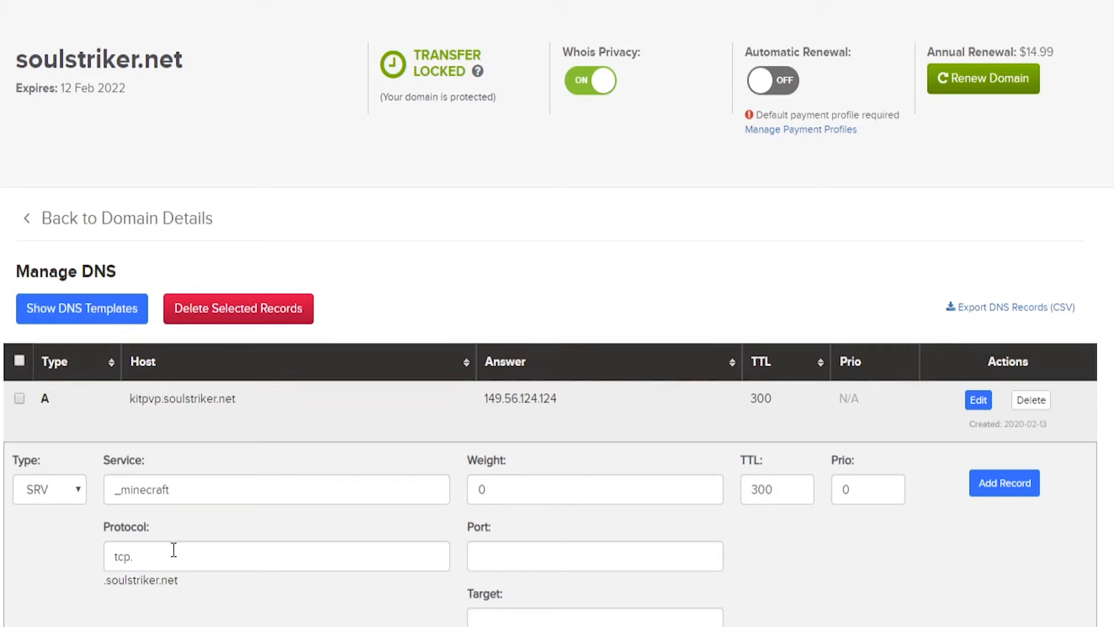
text(kitpvp)
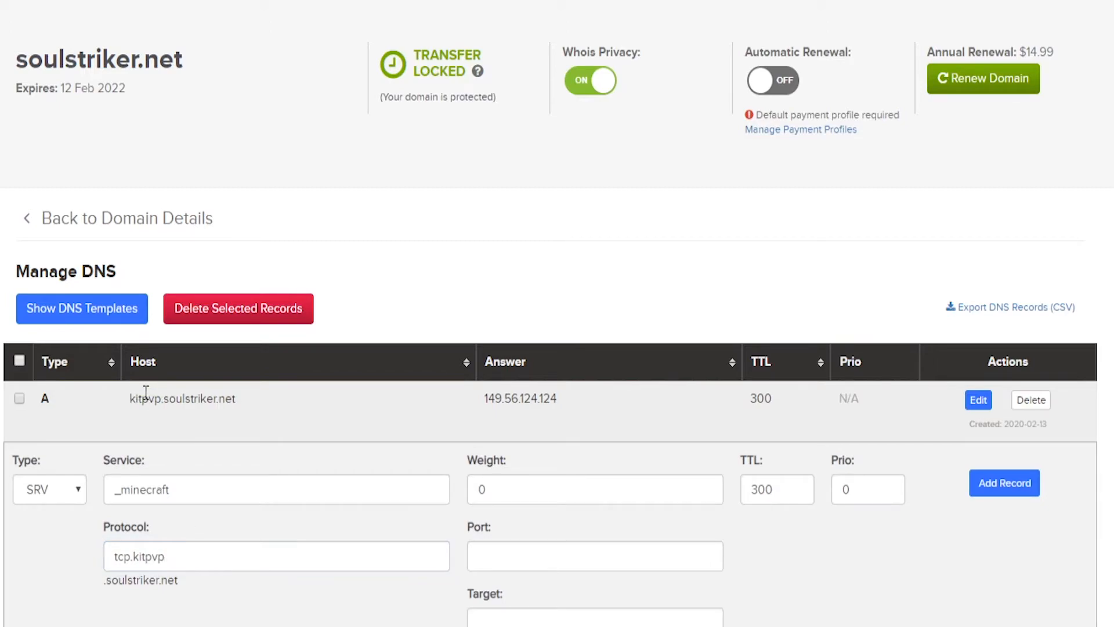
click(276, 556)
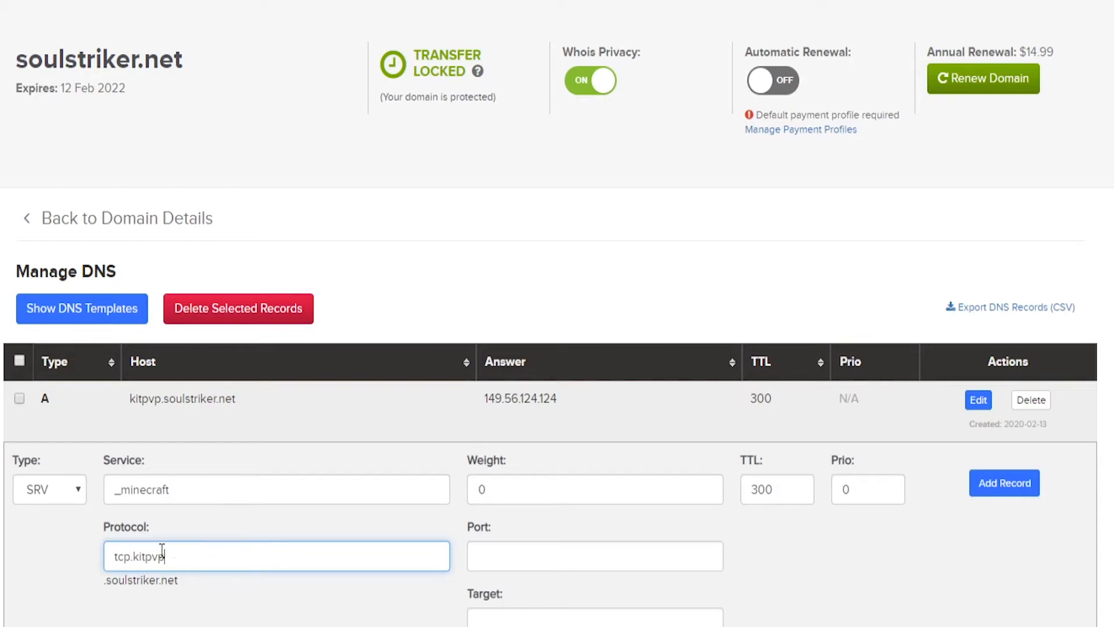
mouse_move(153, 475)
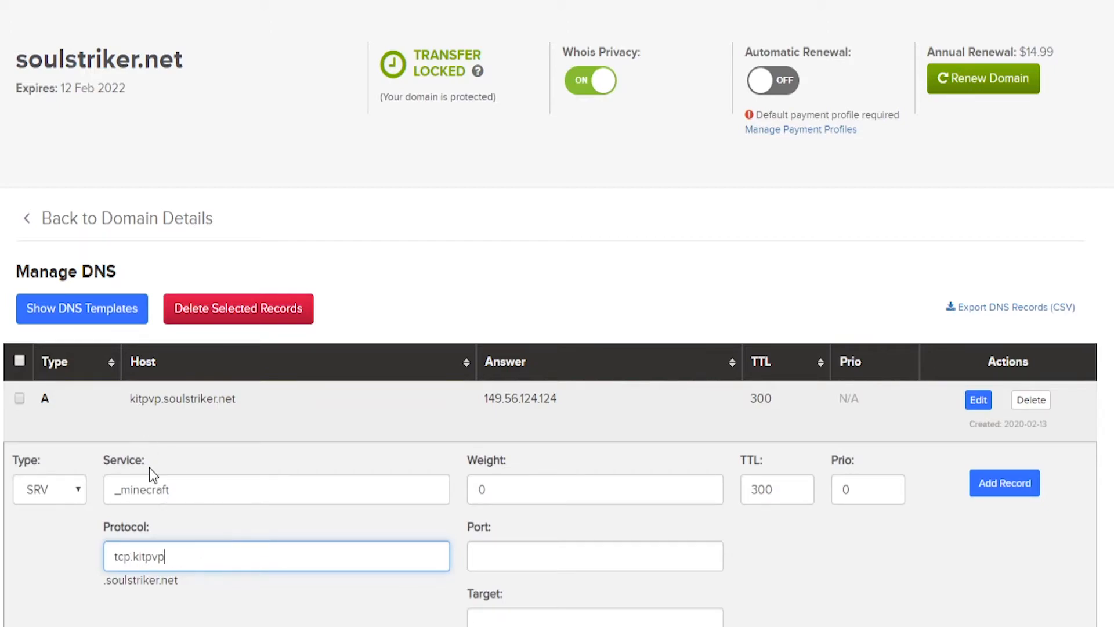
click(594, 556)
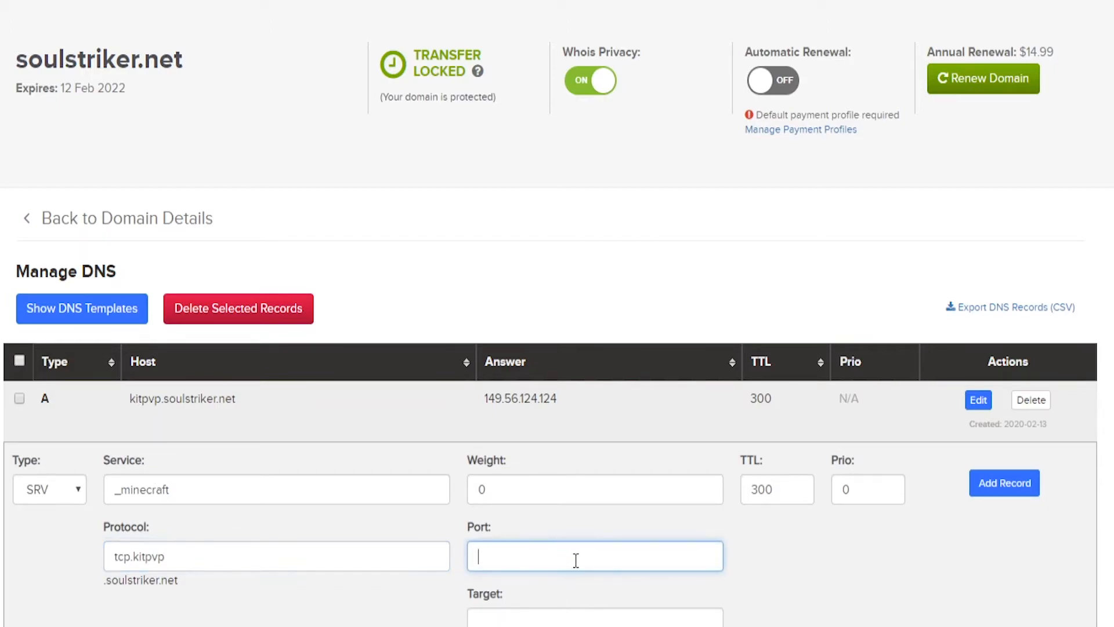
Step: Set port 8107 and target kitpvp.soulstriker.net, then save the _minecraft._tcp.kitpvp SRV record
text(8107)
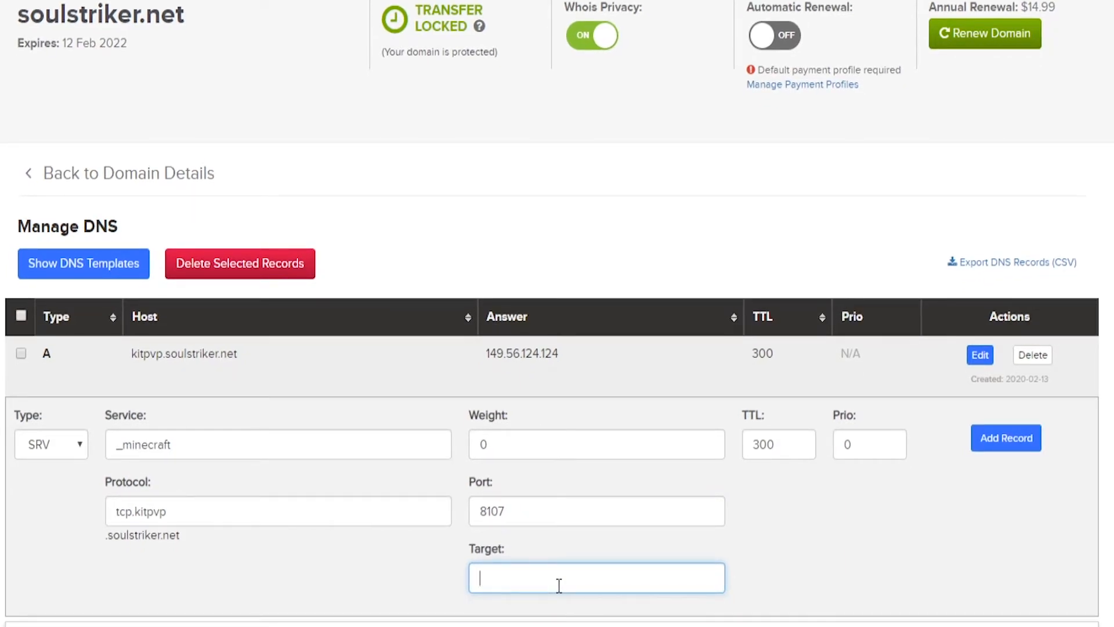
double_click(190, 353)
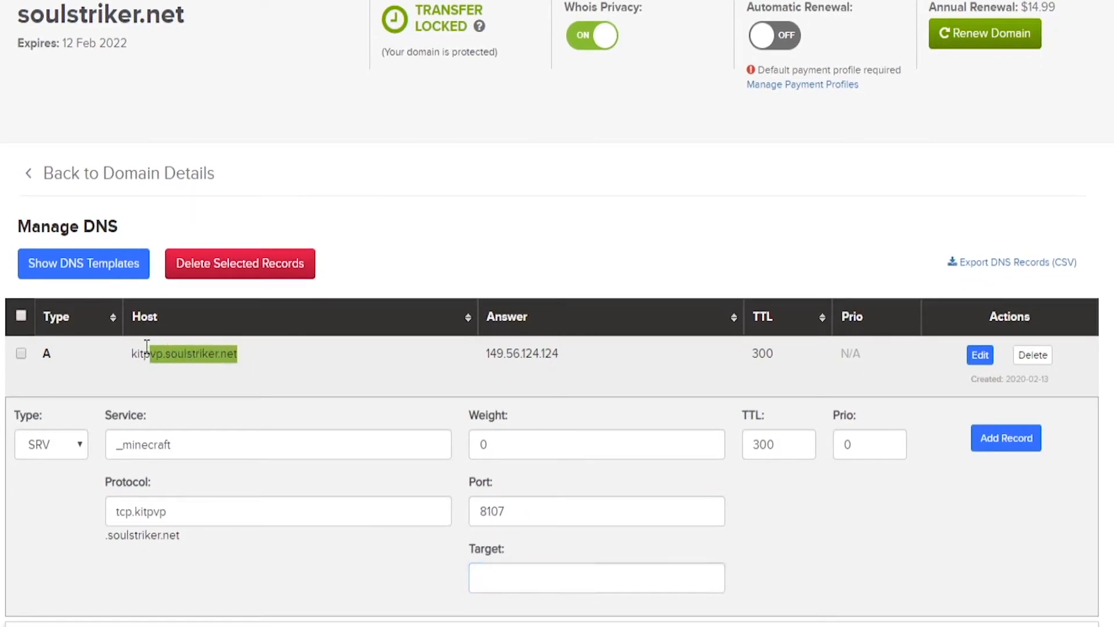
text(kitpvp.soulstriker.net)
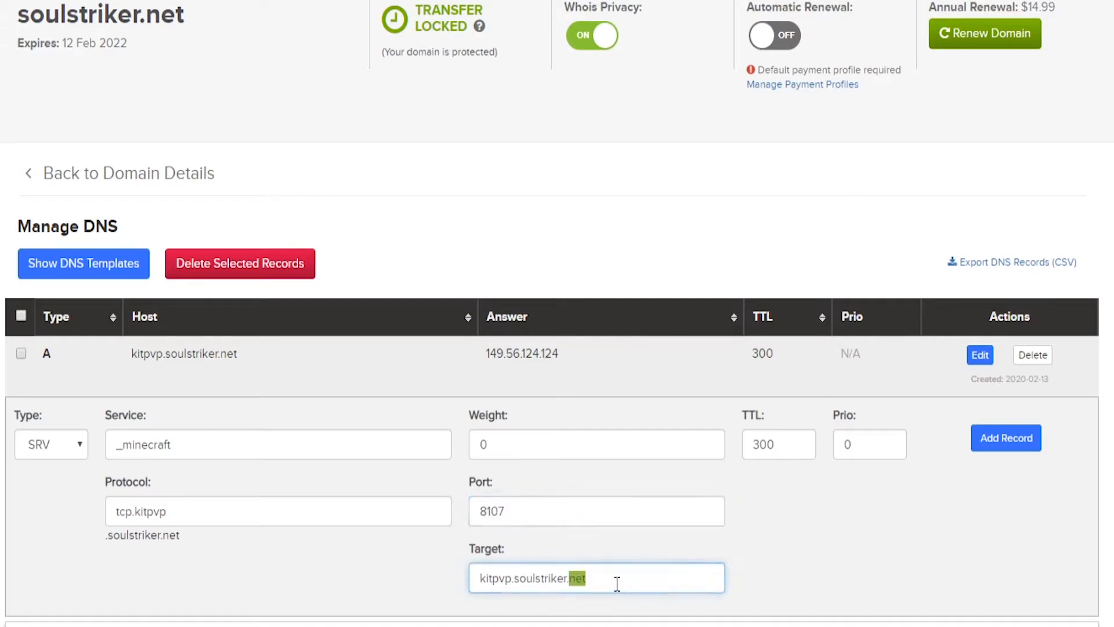
triple_click(529, 578)
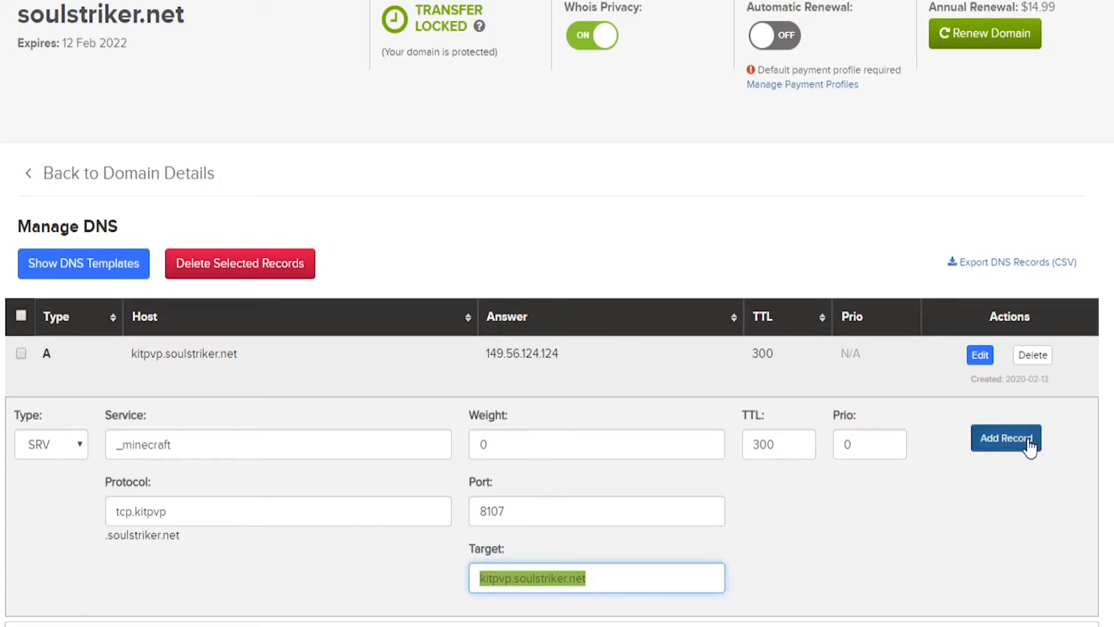
click(1006, 439)
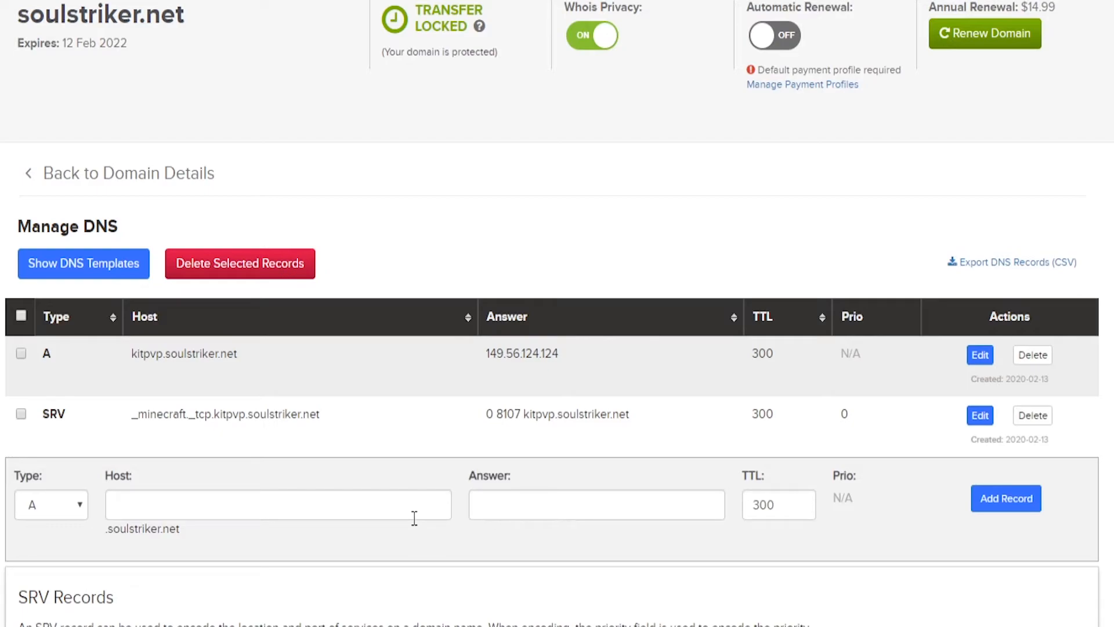
mouse_move(199, 475)
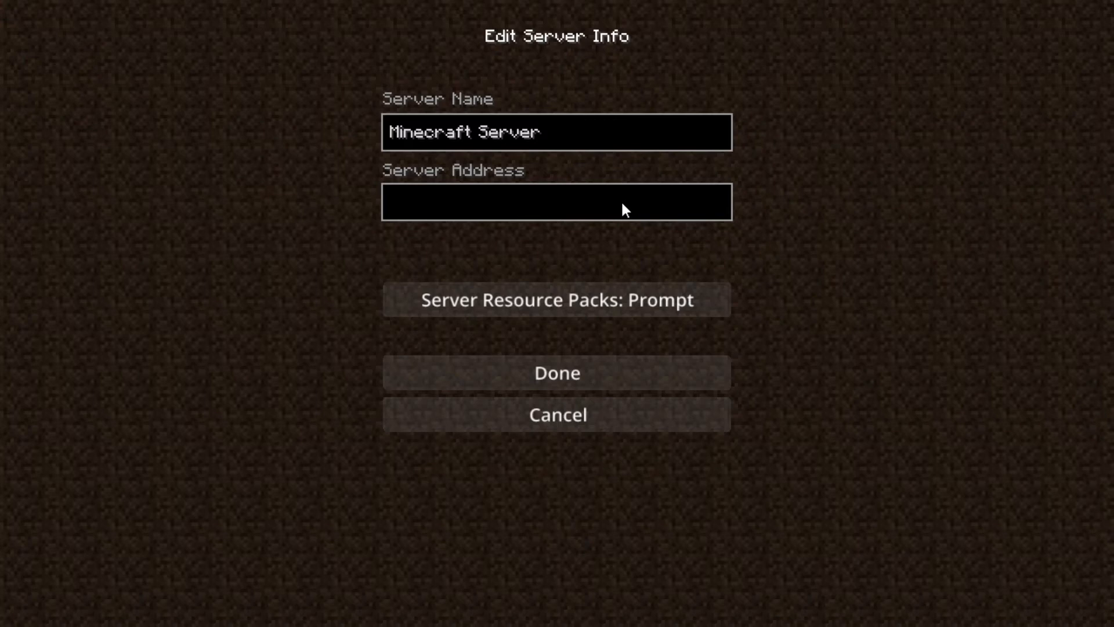
Step: Set the saved server's address to kitpvp.soulstriker.net and save the entry
text(kitpvp)
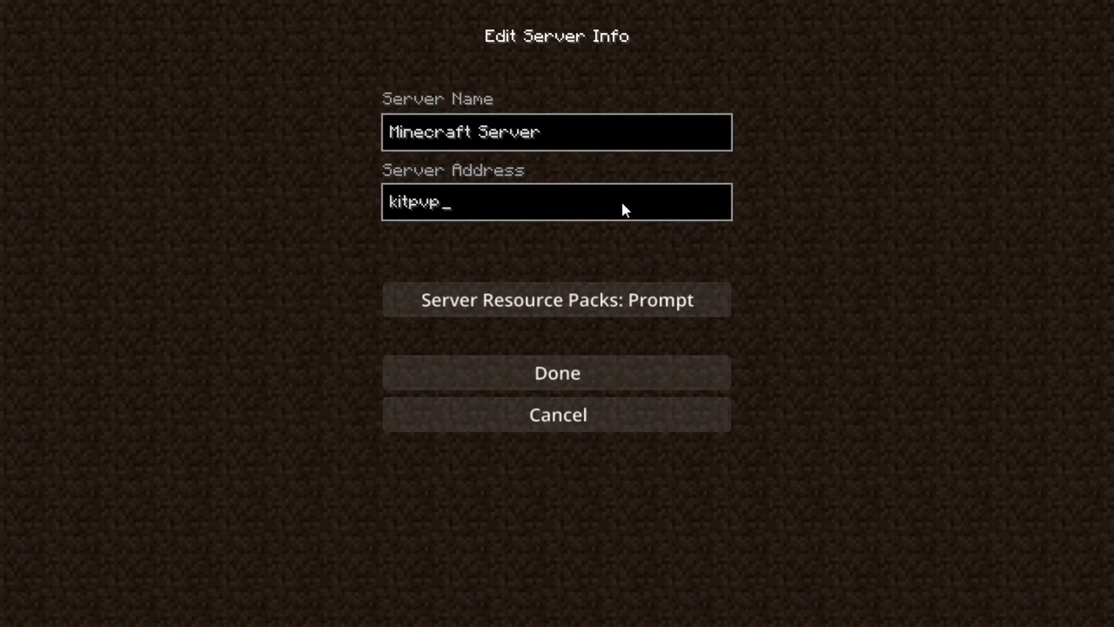
text(.soulstriker.)
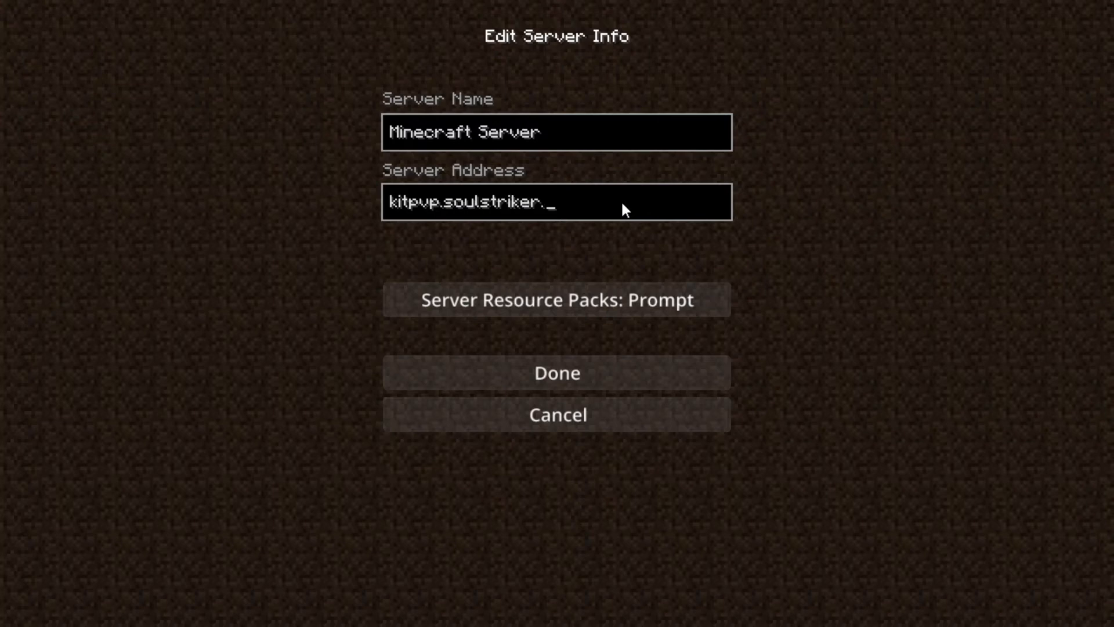
click(557, 372)
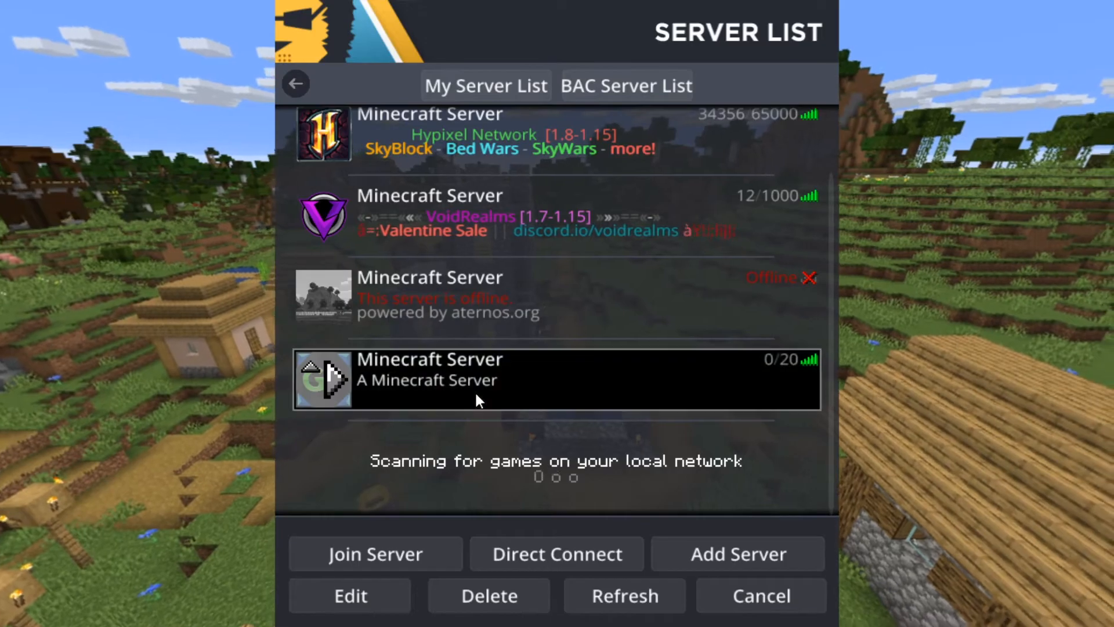
Step: Recheck the server details, then join the kitpvp.soulstriker.net server
click(348, 595)
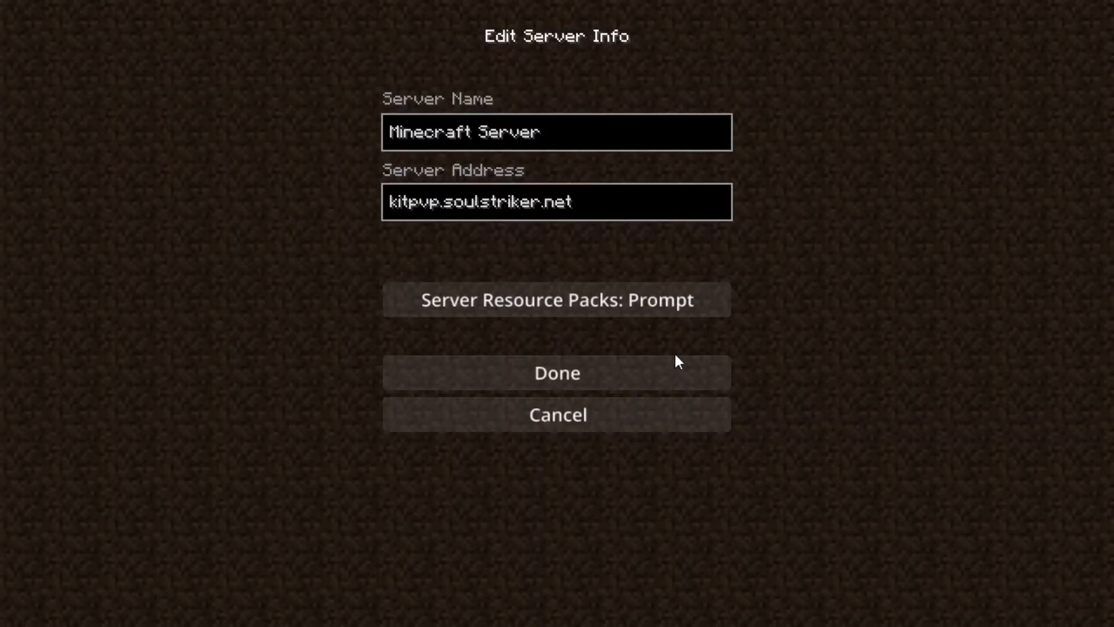
click(557, 372)
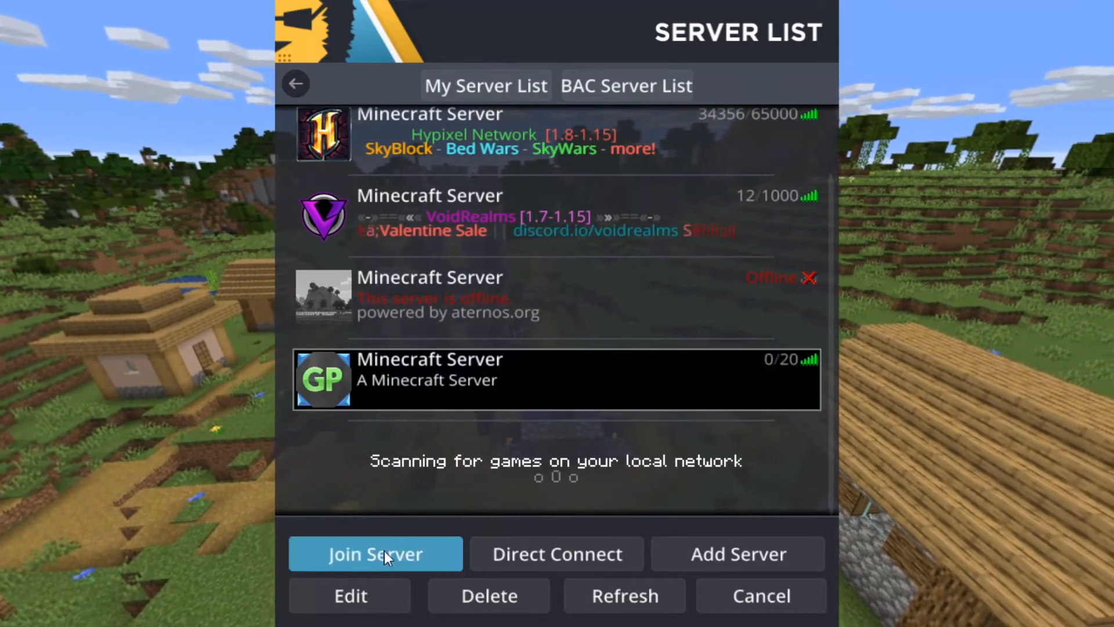
click(376, 553)
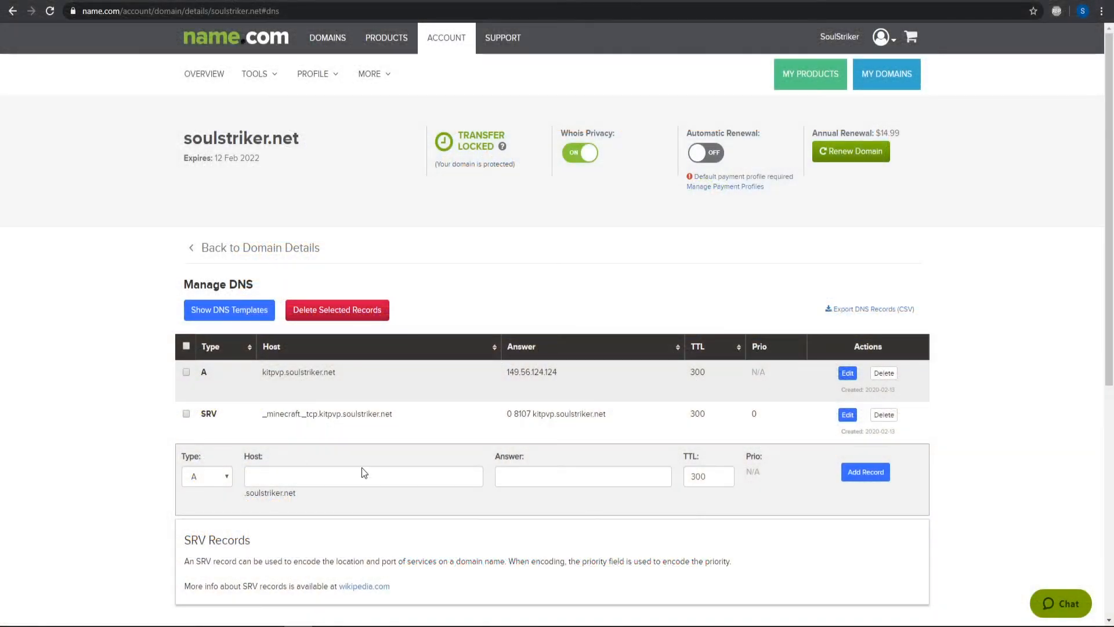
Step: Add an A record for host play pointing to 149.56.124.124
scroll(down, 3)
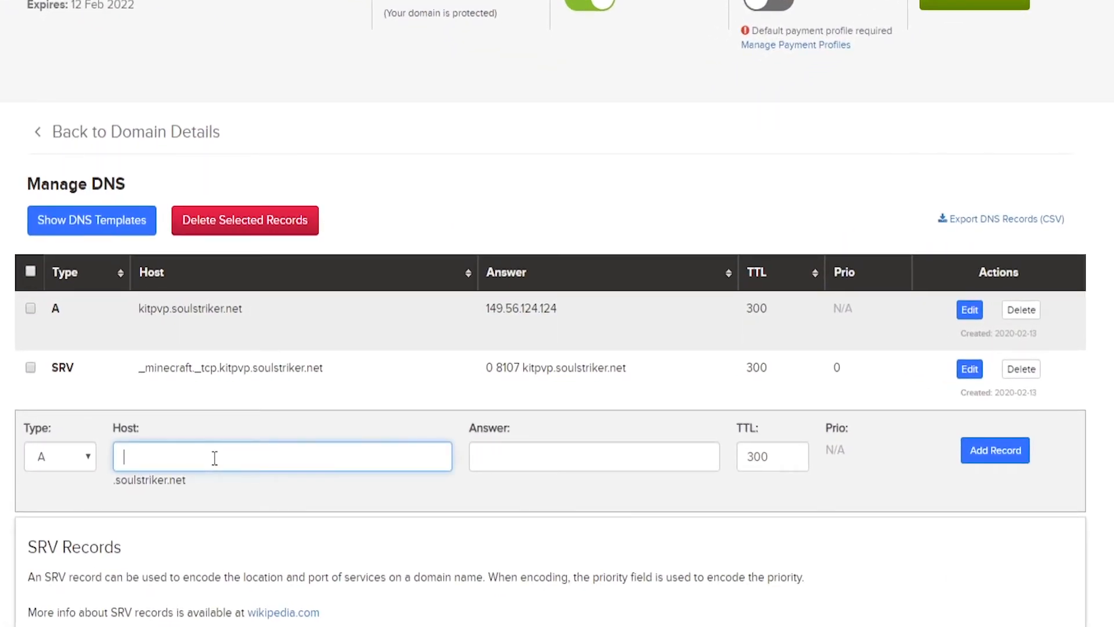
text(play)
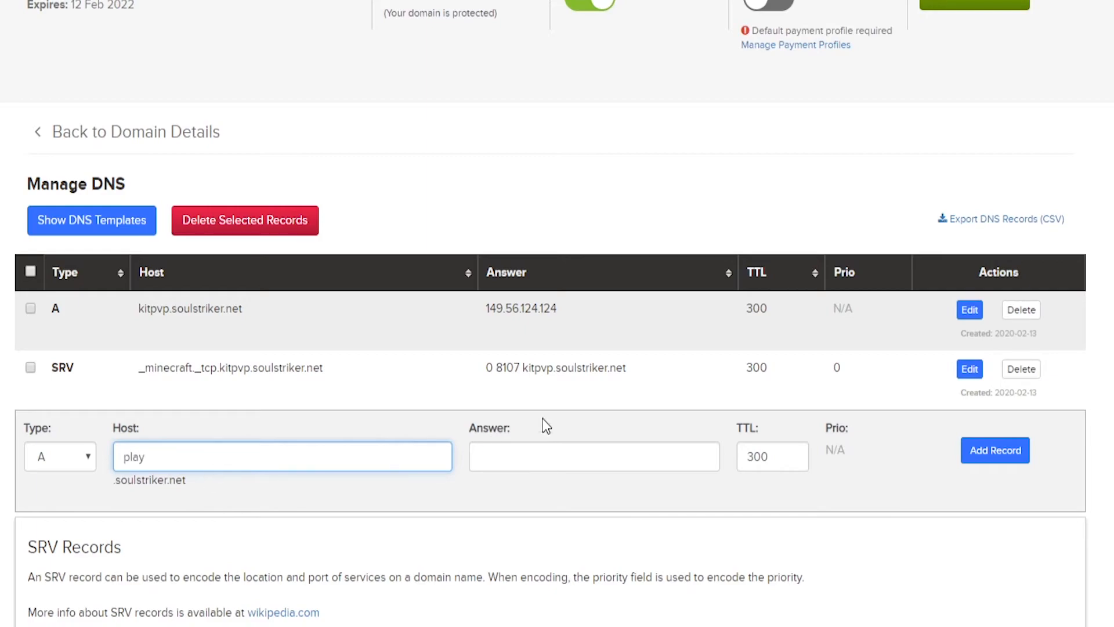
click(594, 456)
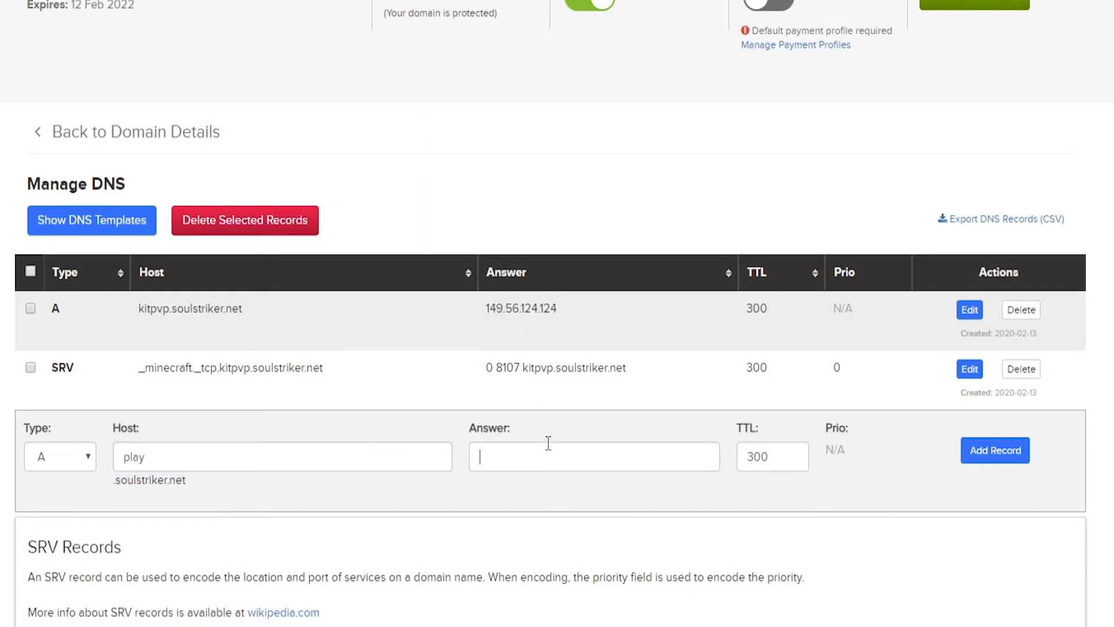
click(994, 450)
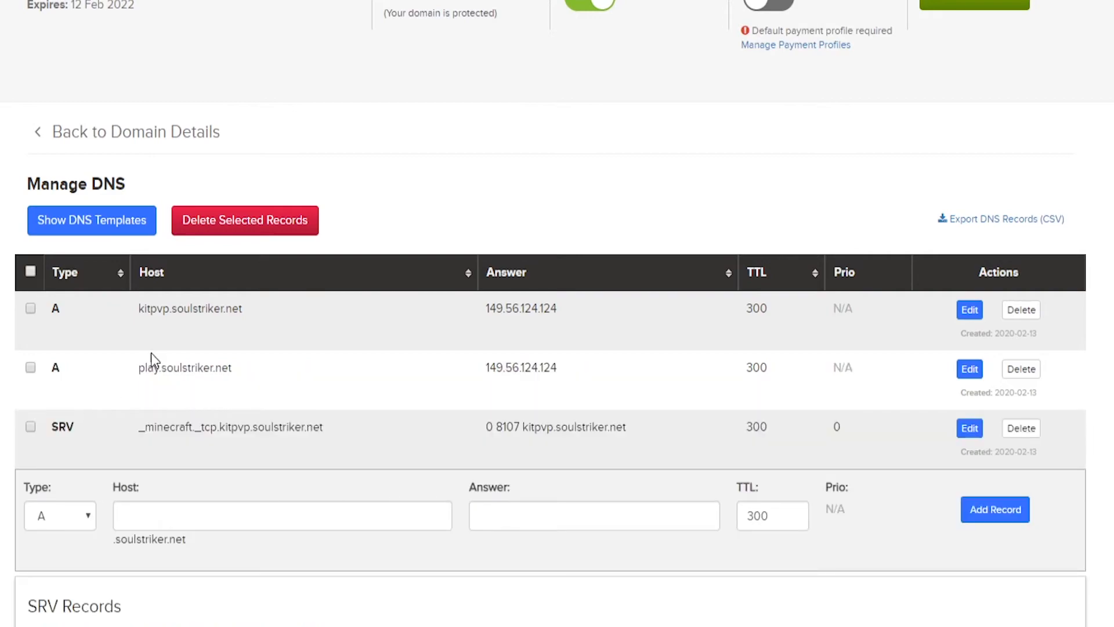
Step: Add an SRV record _minecraft, tcp.play, port 8107, target play.soulstriker.net
click(59, 515)
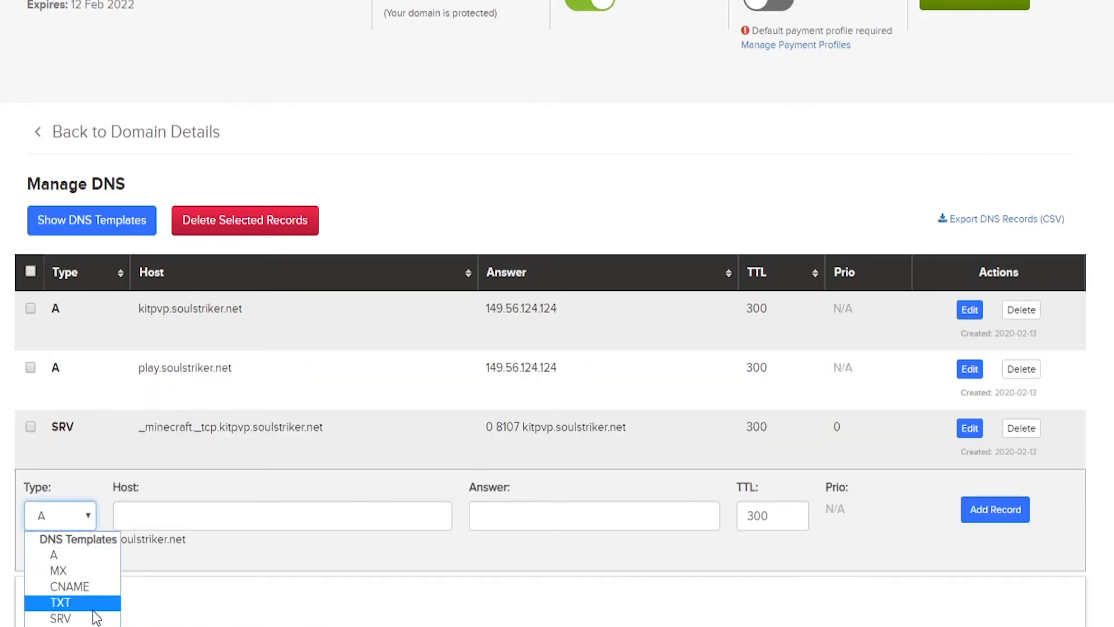
click(60, 618)
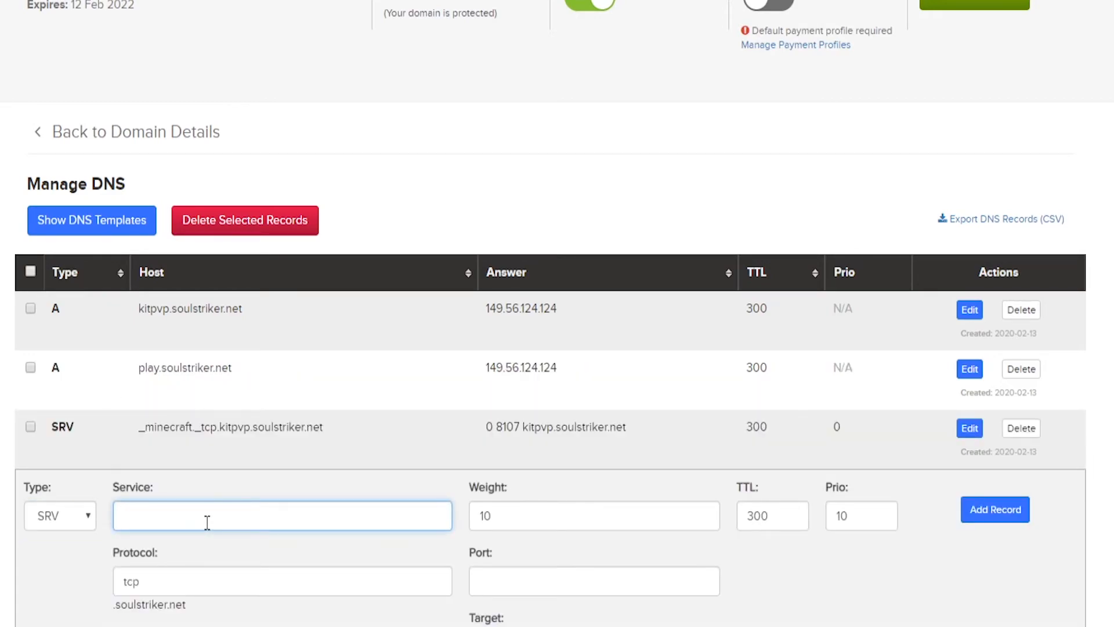
text(_minecraft)
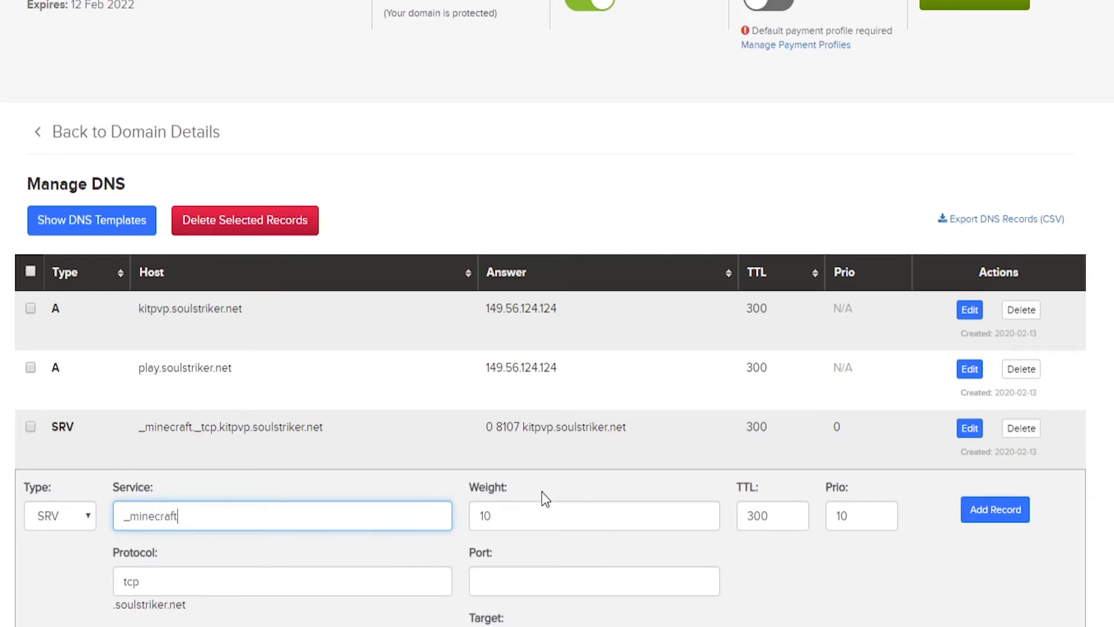
click(593, 516)
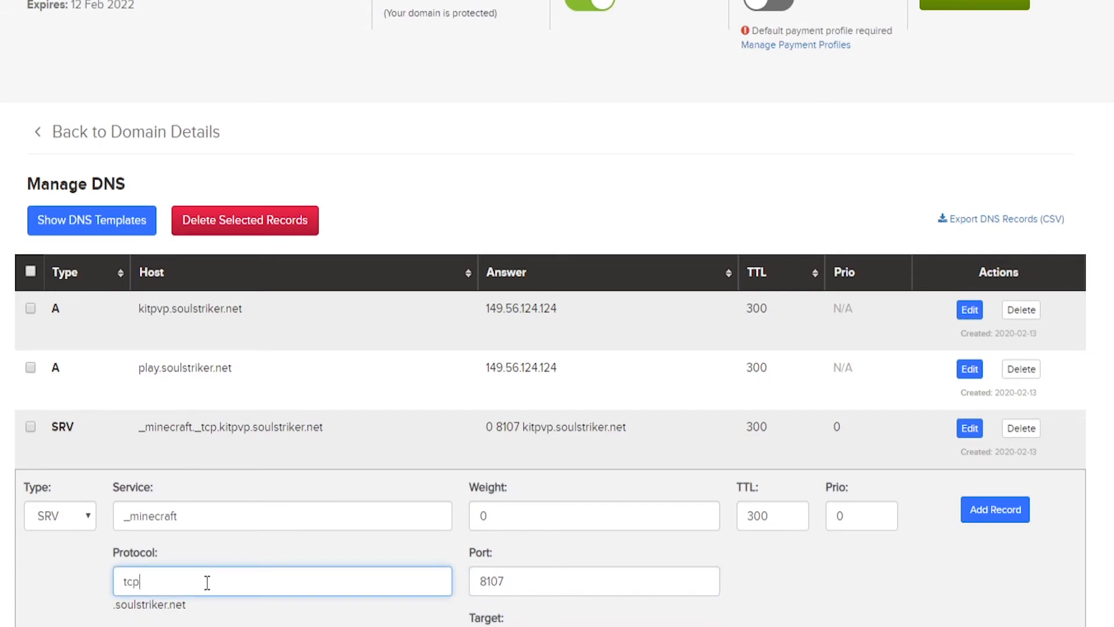
text(.pla)
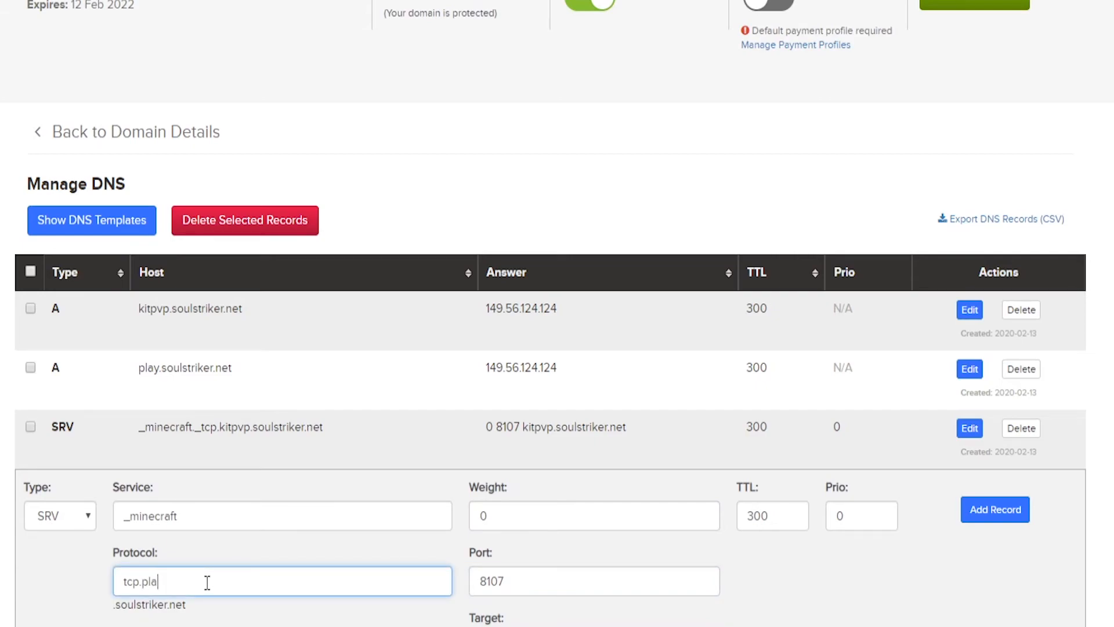
double_click(139, 582)
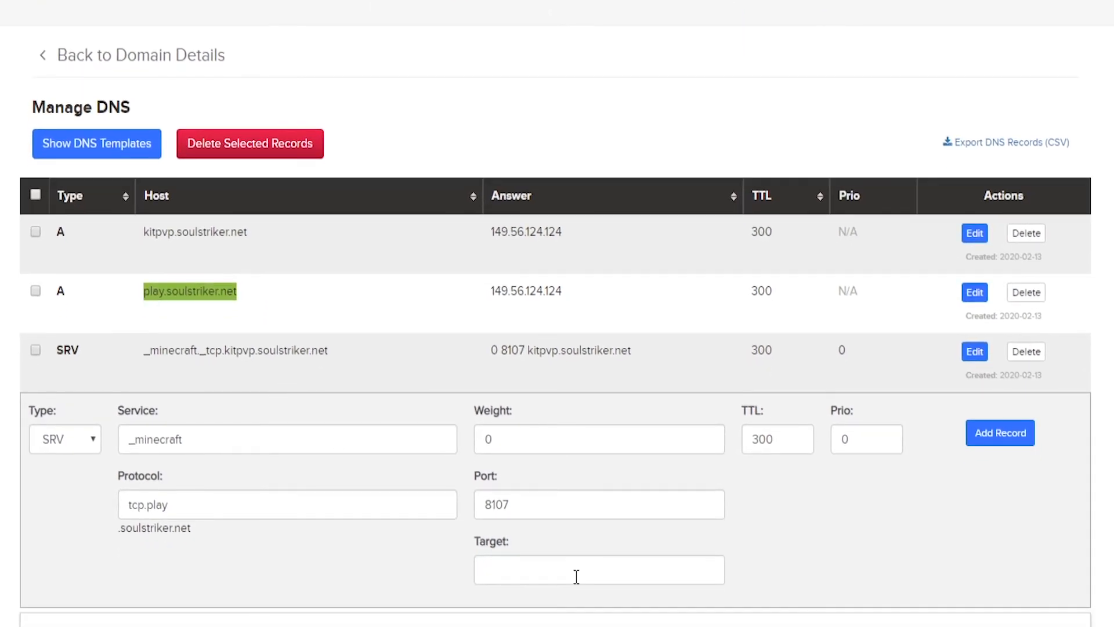
text(play.soulstriker.net)
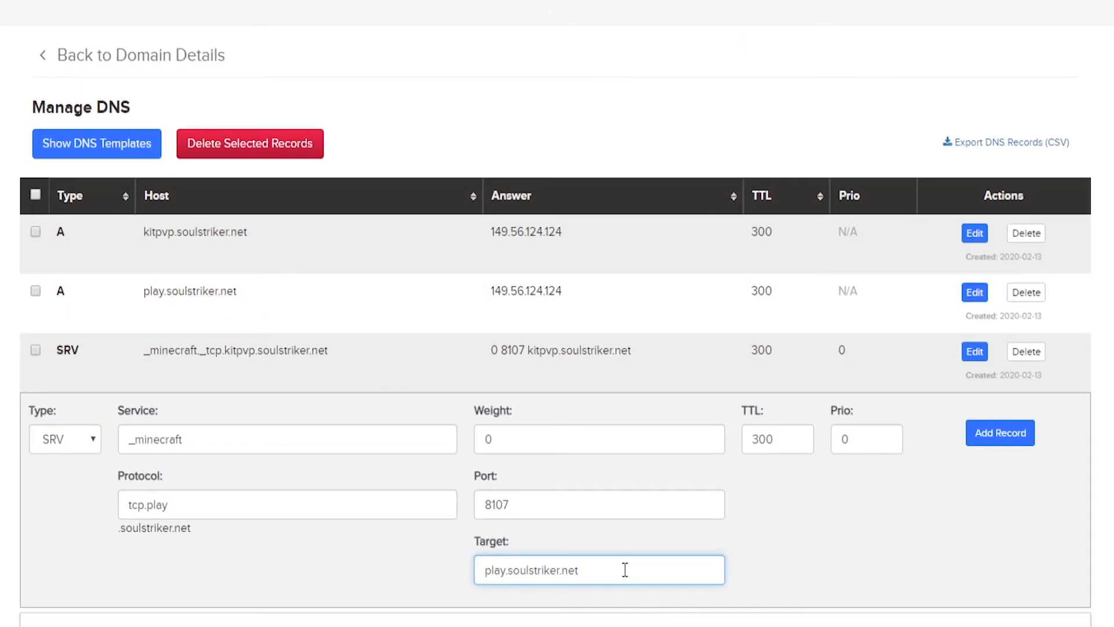
click(999, 432)
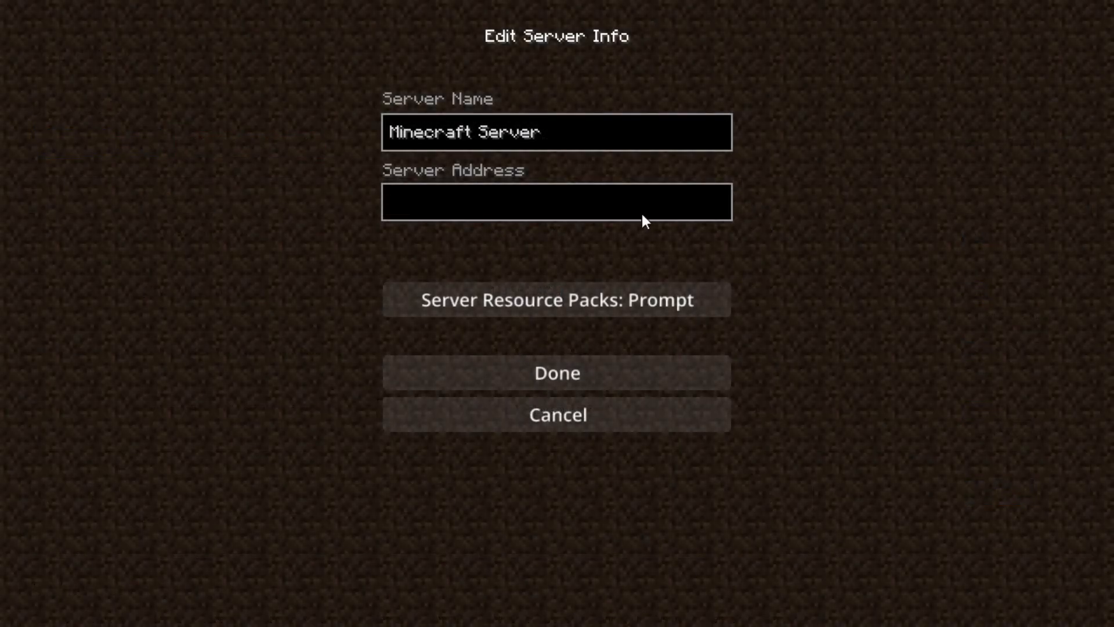
Step: Set the saved server's address to play.soulstriker.net and save it
text(play.)
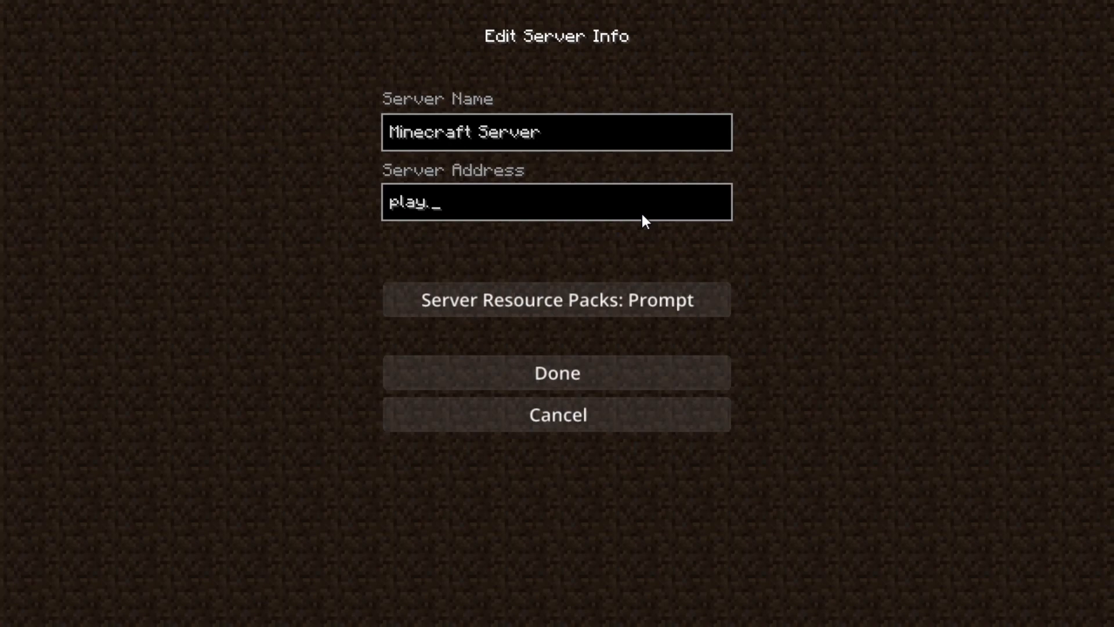
text(soulstriker.net)
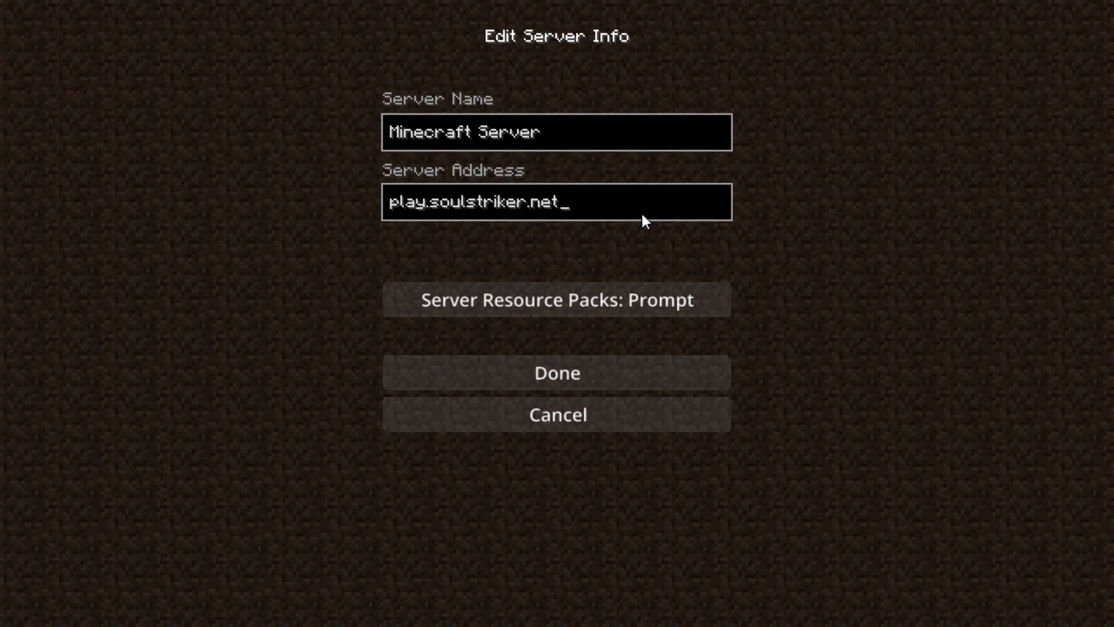
click(557, 373)
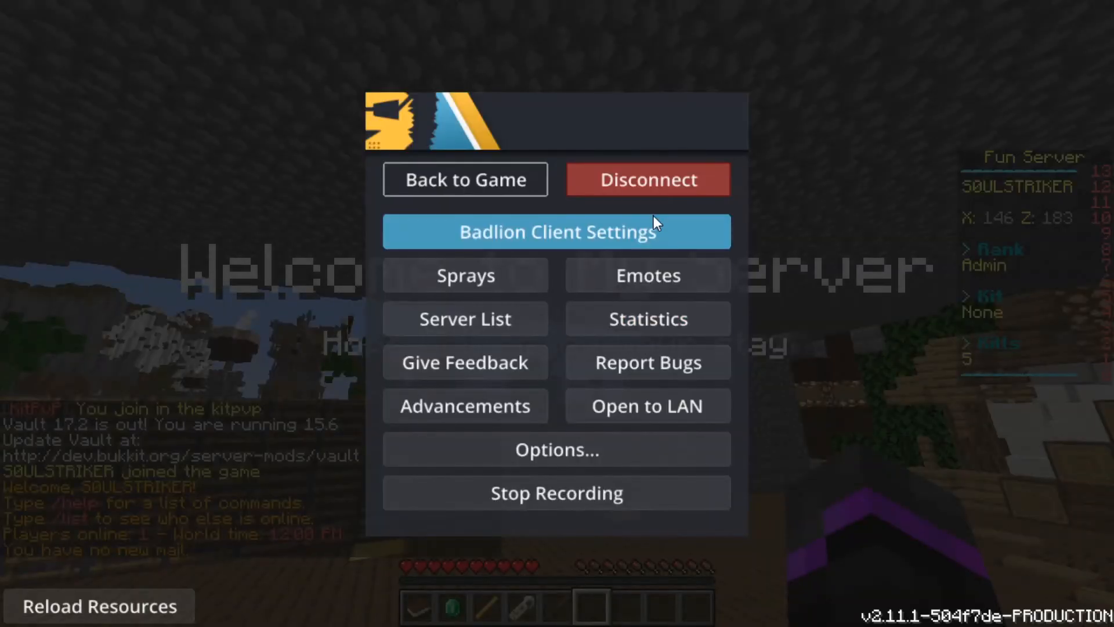
Step: Join the server, return to the game and walk around spawn
click(465, 179)
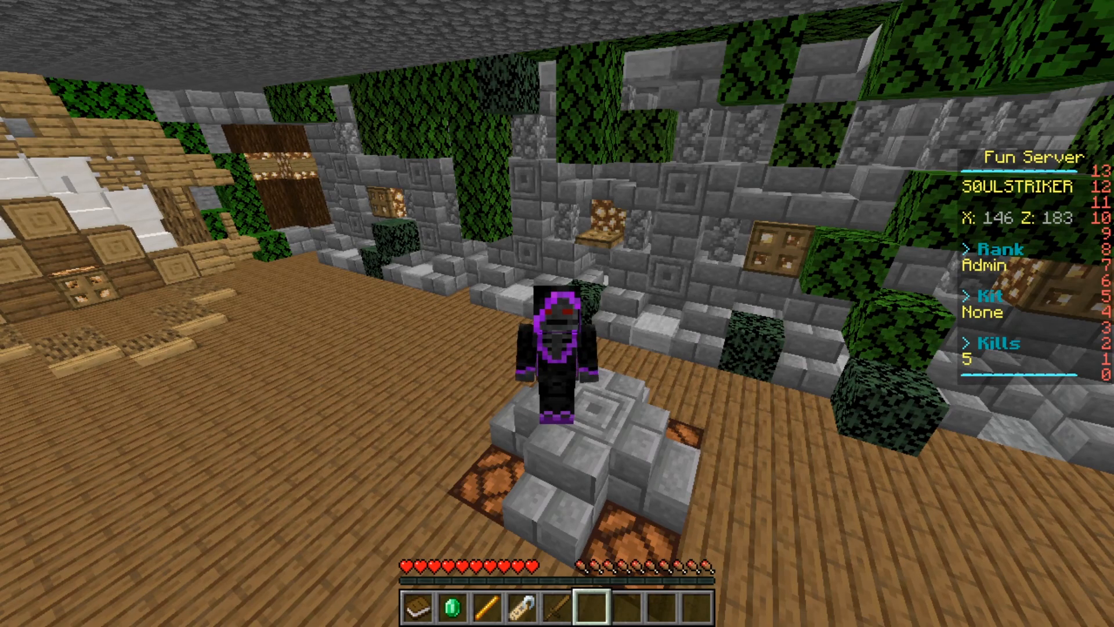
key(w)
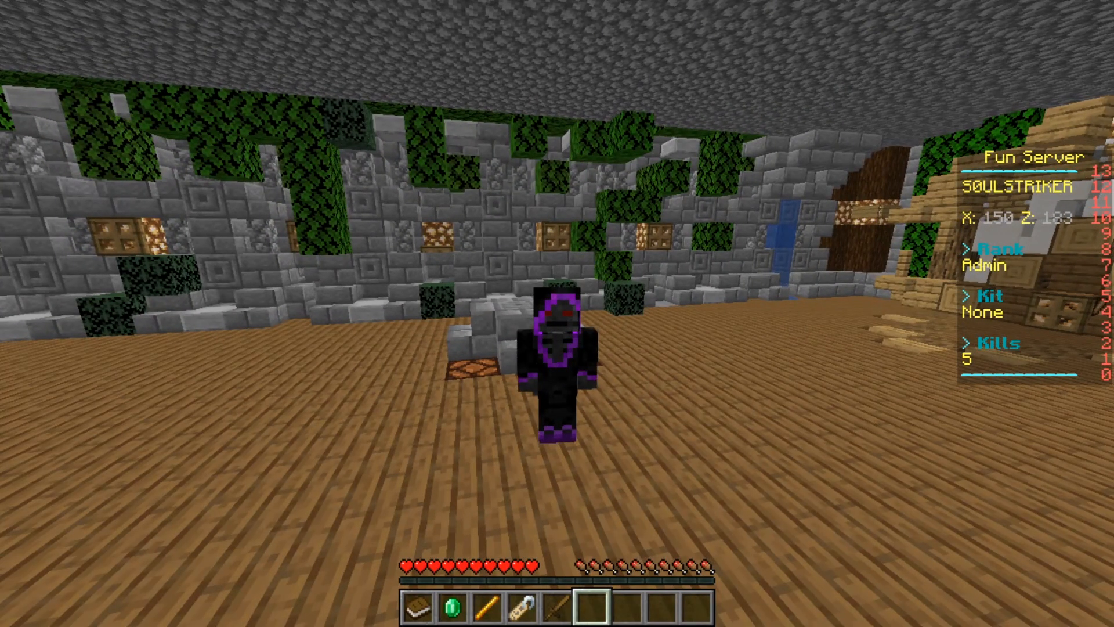